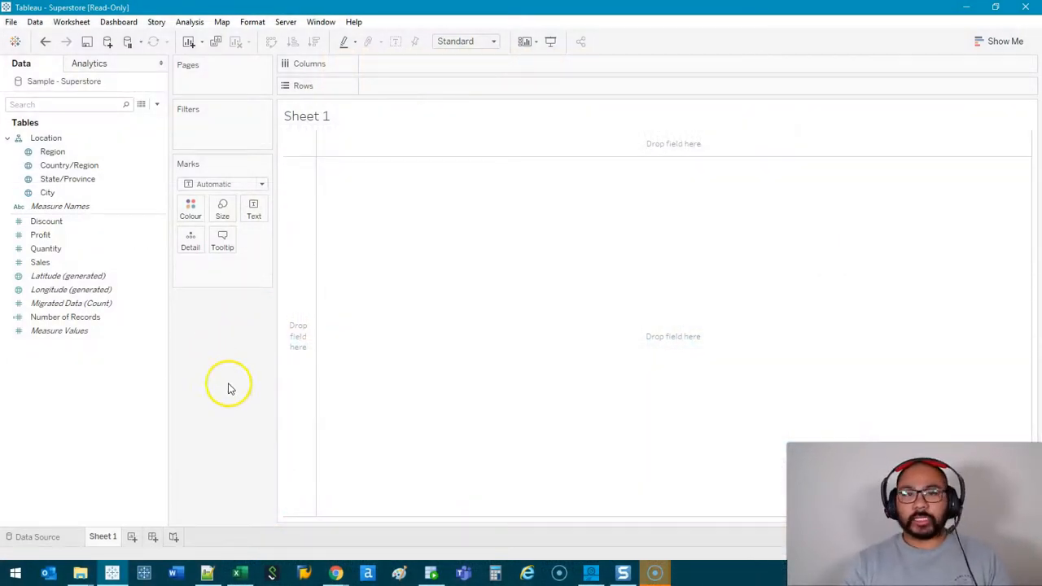
# - Plot Sales against Quantity with Country/Region and State/Province as mark detail
pyautogui.click(59, 206)
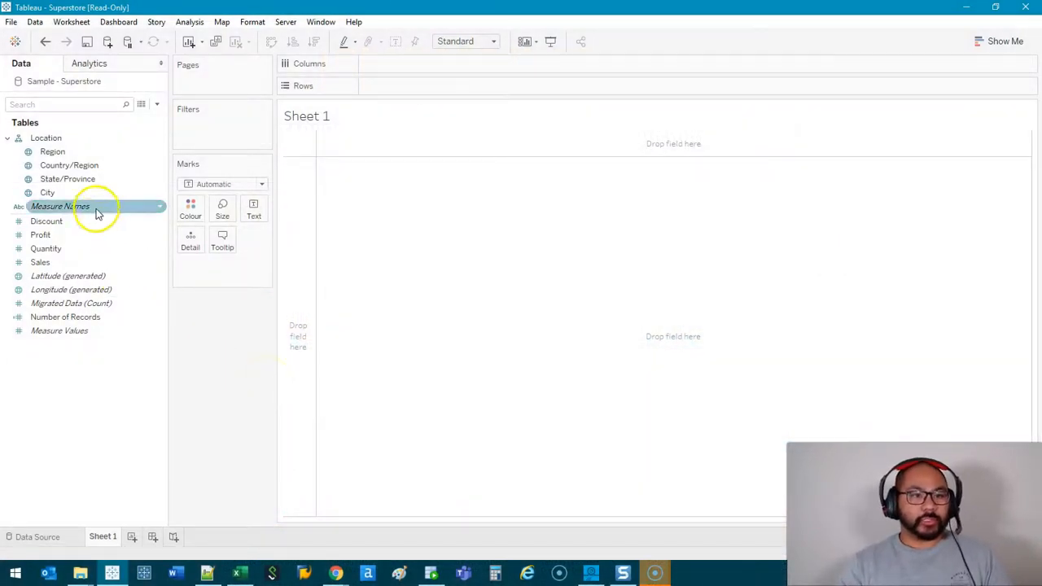
pyautogui.click(52, 151)
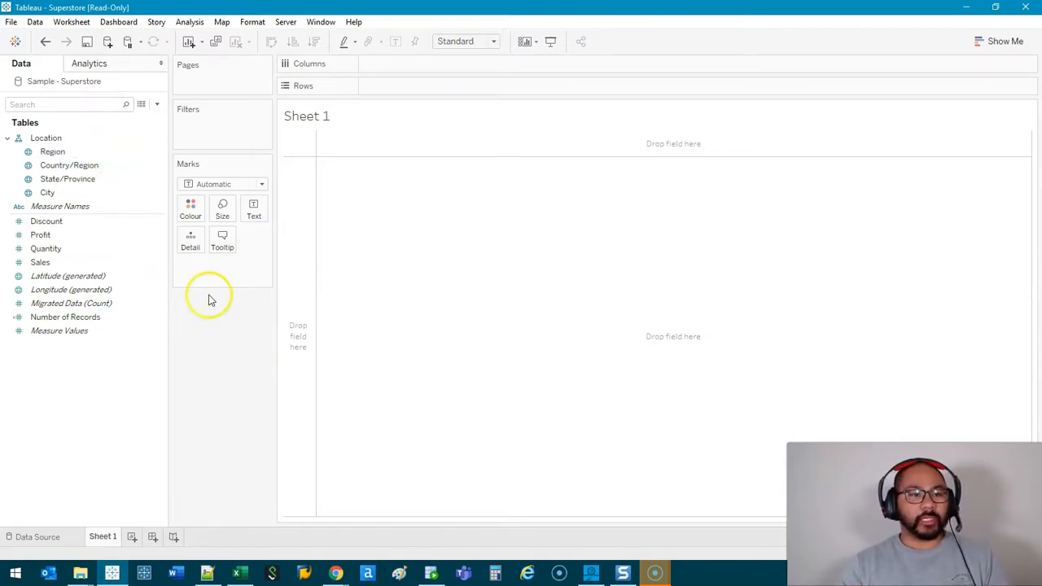
pyautogui.click(45, 249)
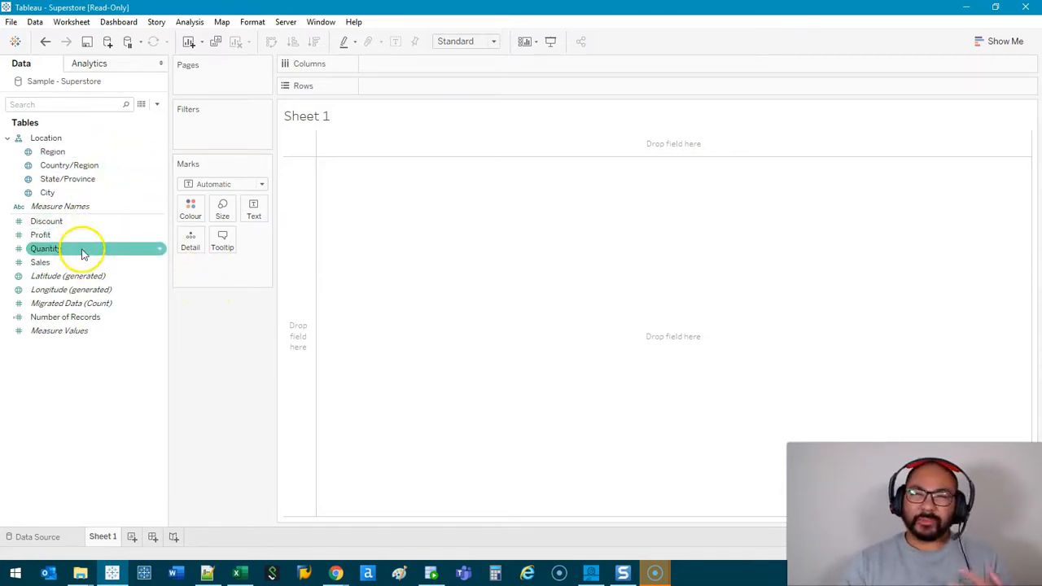
pyautogui.click(46, 220)
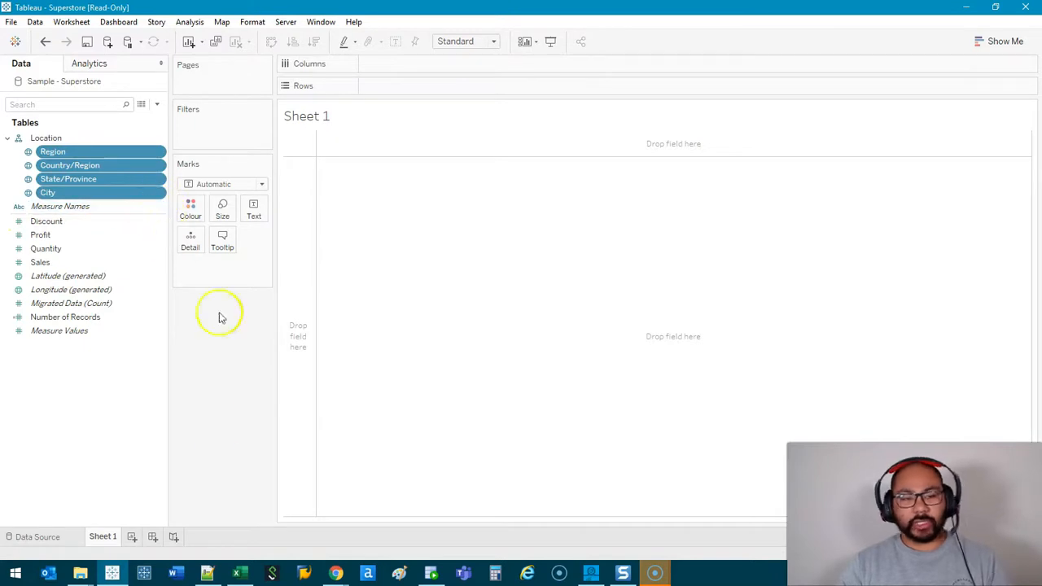
pyautogui.moveTo(251, 346)
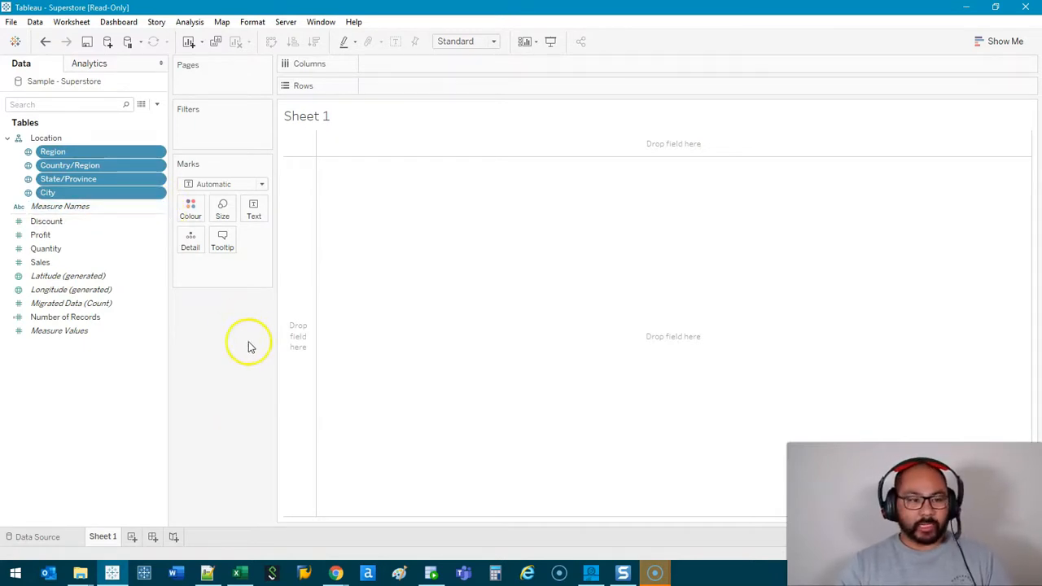
pyautogui.click(40, 234)
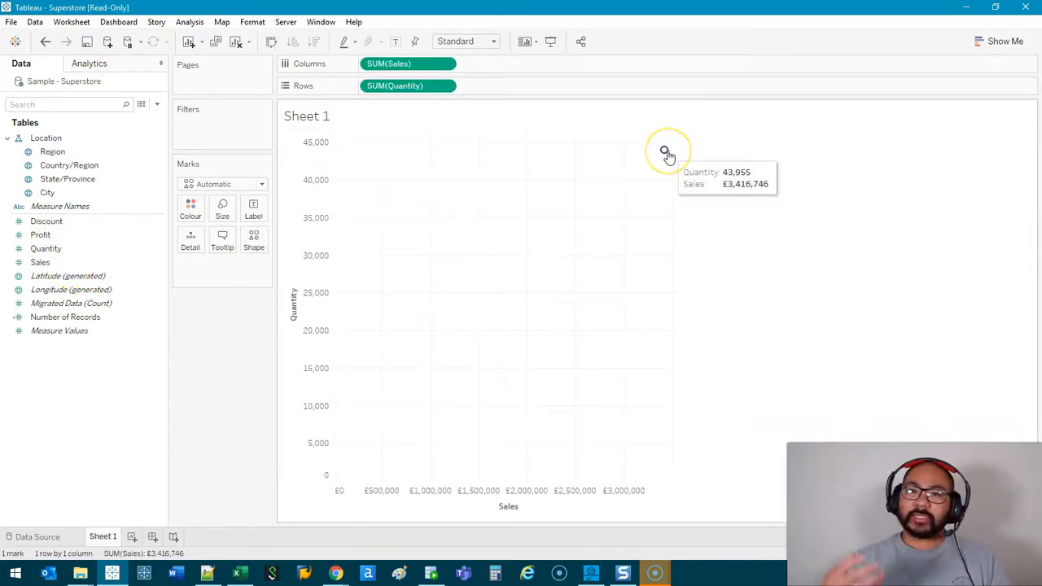
# - Apply an inclusion filter and put Profit on Rows in place of Quantity
pyautogui.rightClick(665, 150)
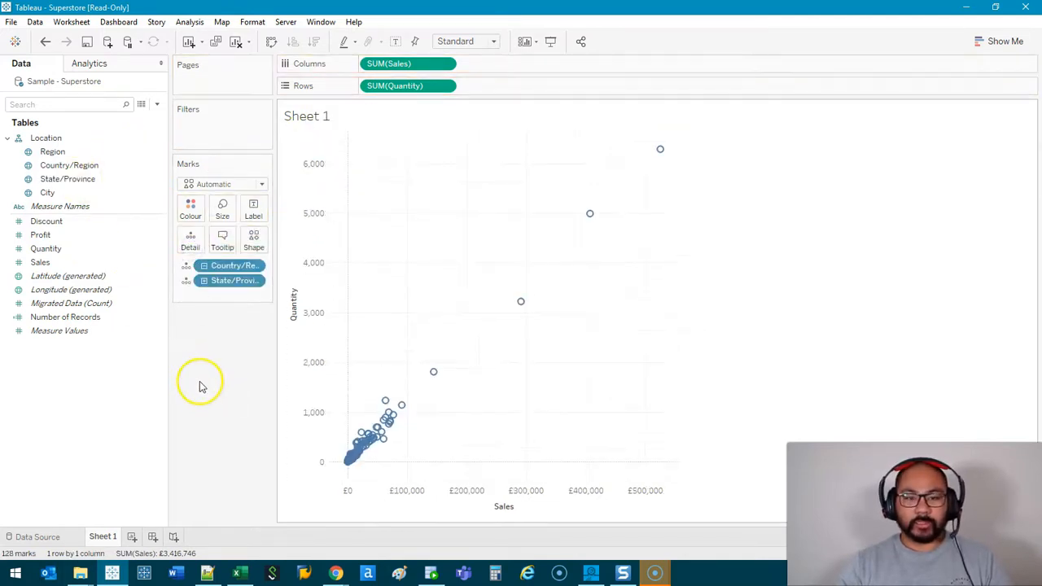
pyautogui.click(40, 235)
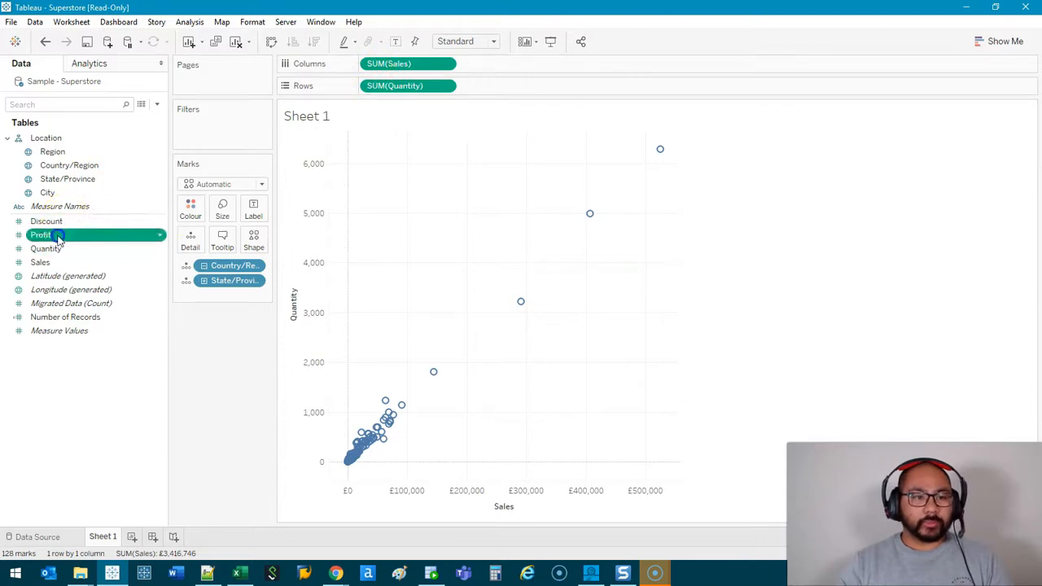
pyautogui.moveTo(41, 235); pyautogui.dragTo(408, 85)
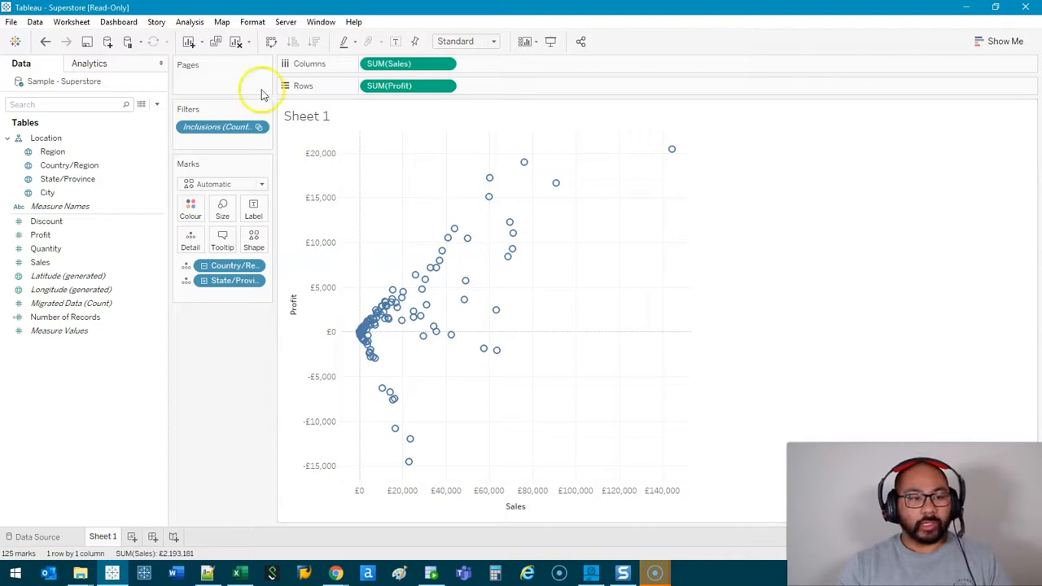
# - Select the four measure fields, then clear all fields, filters and marks from Sheet 1
pyautogui.click(40, 262)
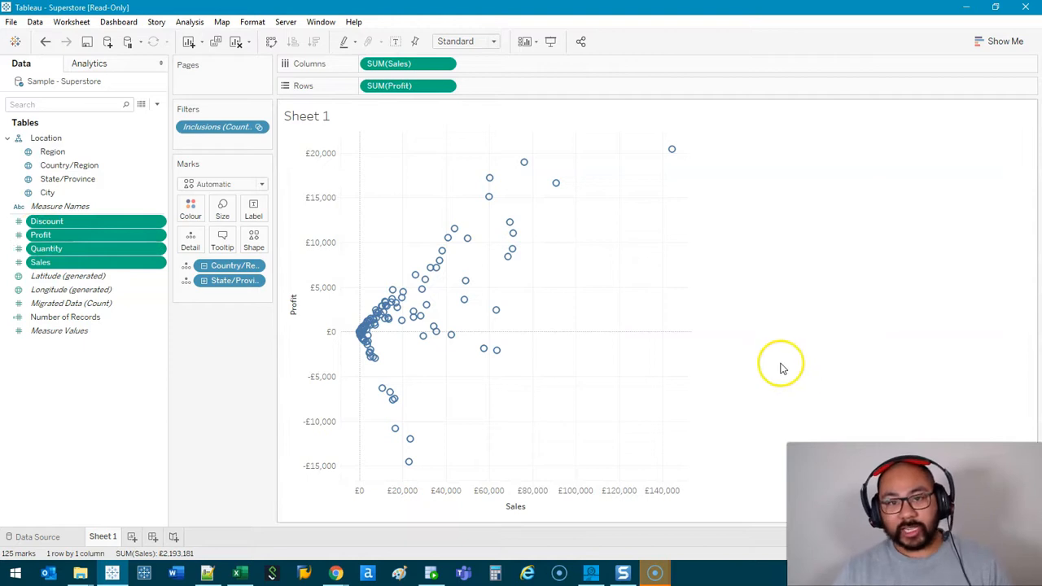
pyautogui.moveTo(668, 394)
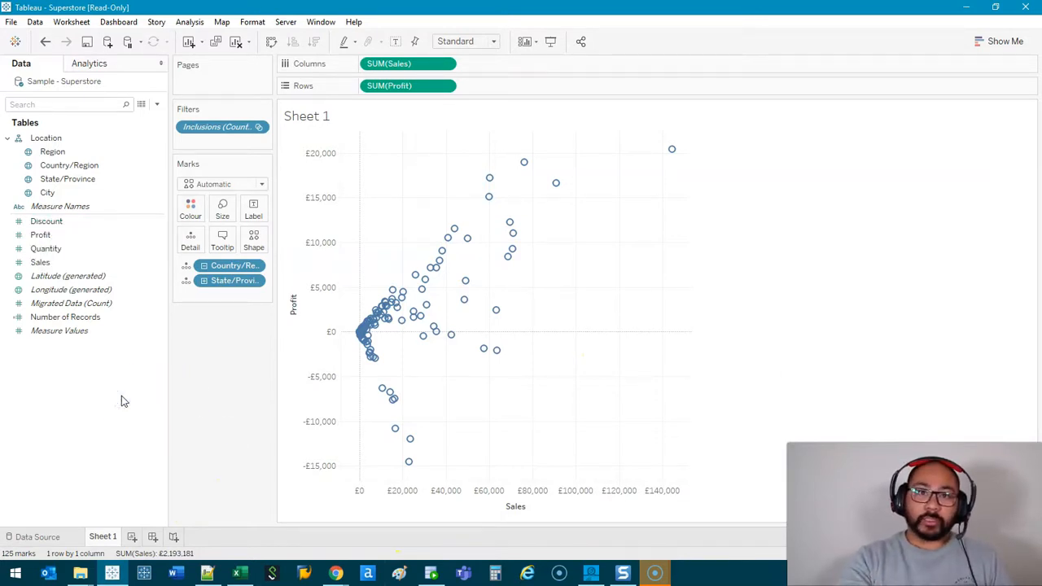
pyautogui.moveTo(961, 134)
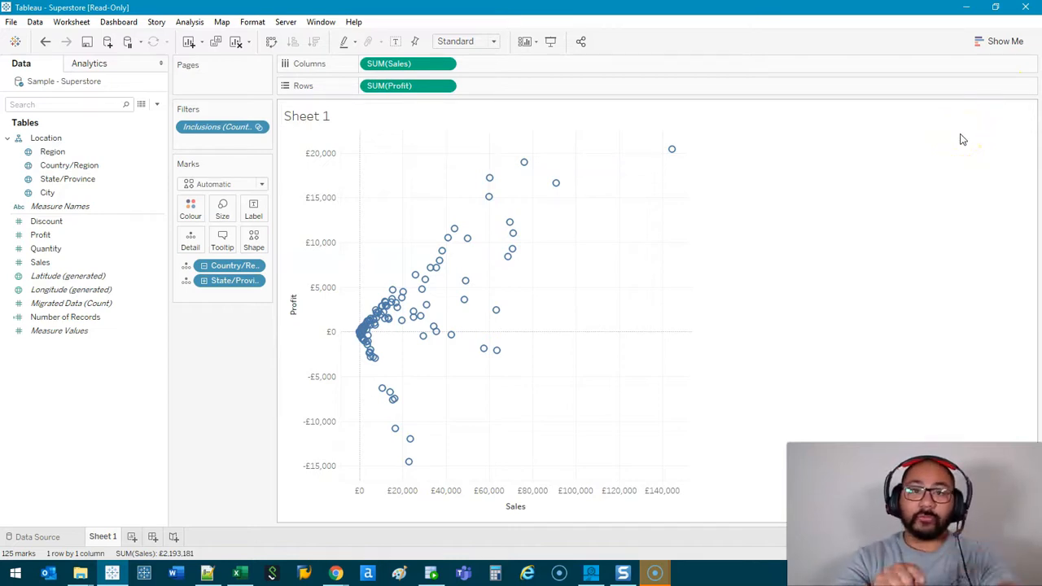
pyautogui.moveTo(515, 474)
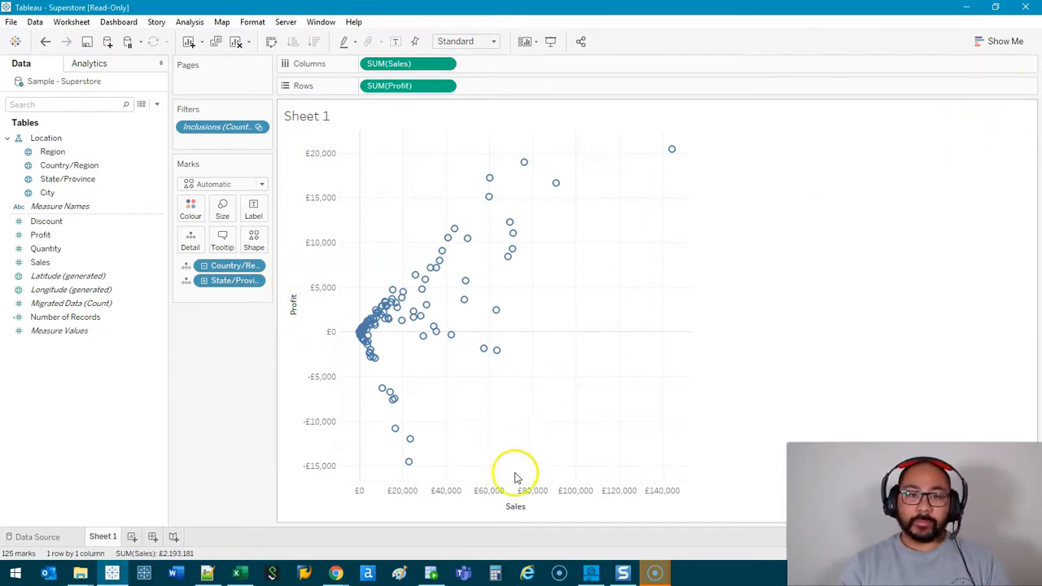
pyautogui.moveTo(411, 299)
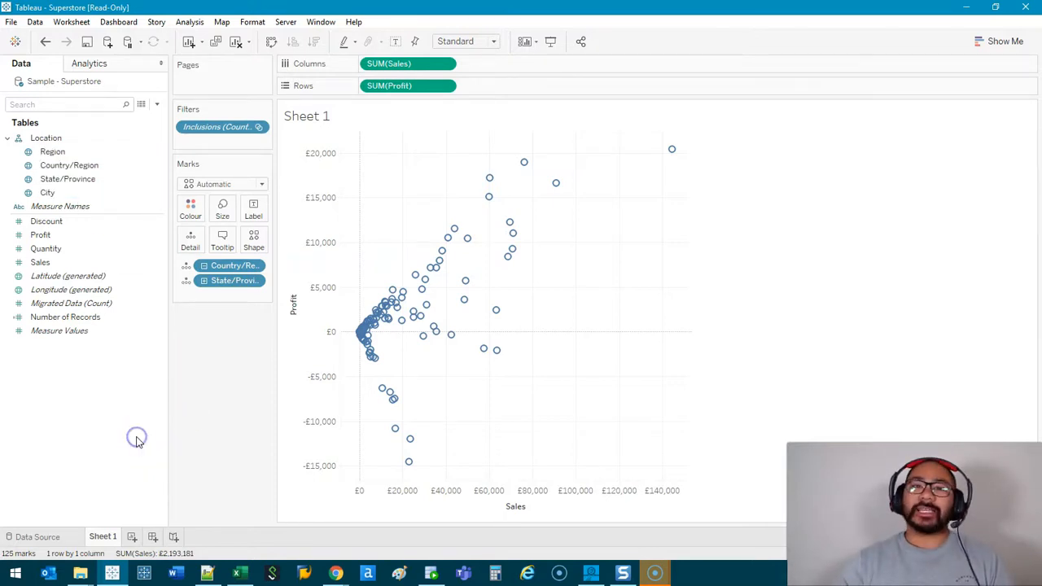
pyautogui.click(59, 331)
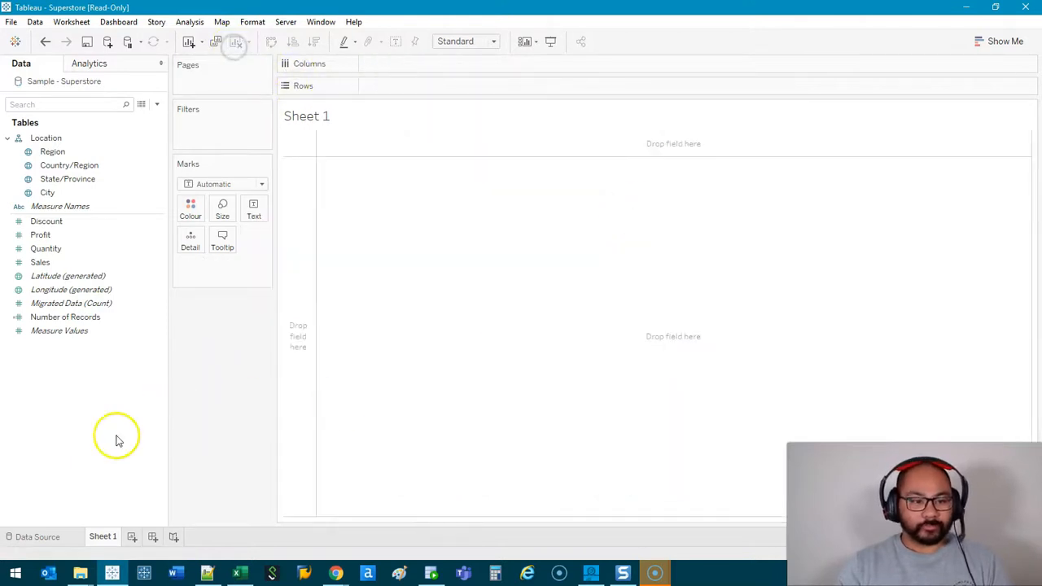
# - Create string parameter X-Axis Param with list values Discount, Profit, Quantity and Sales
pyautogui.rightClick(116, 437)
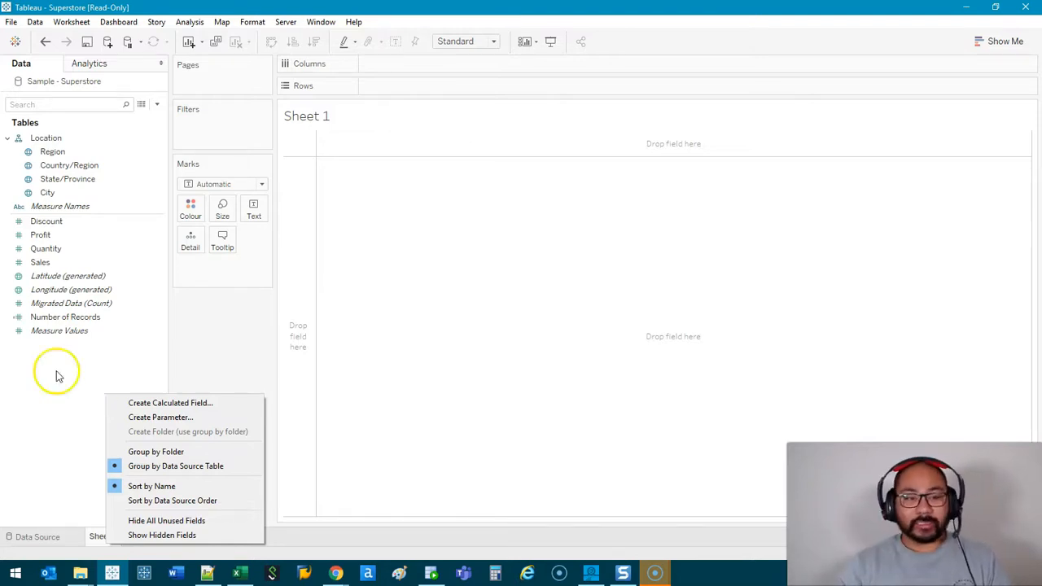
pyautogui.moveTo(161, 417)
pyautogui.write('X-Axis Param')
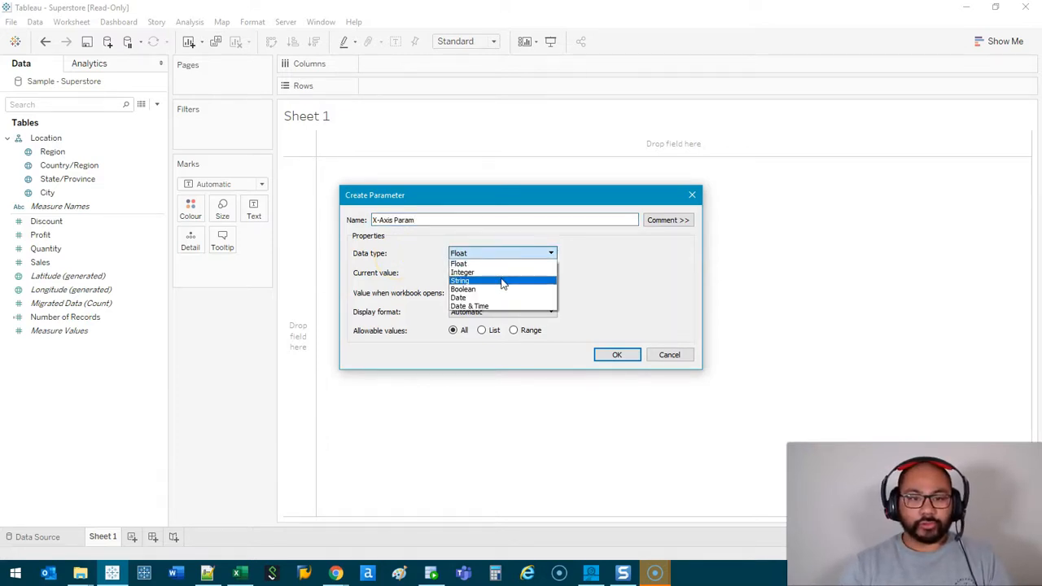
pyautogui.click(460, 281)
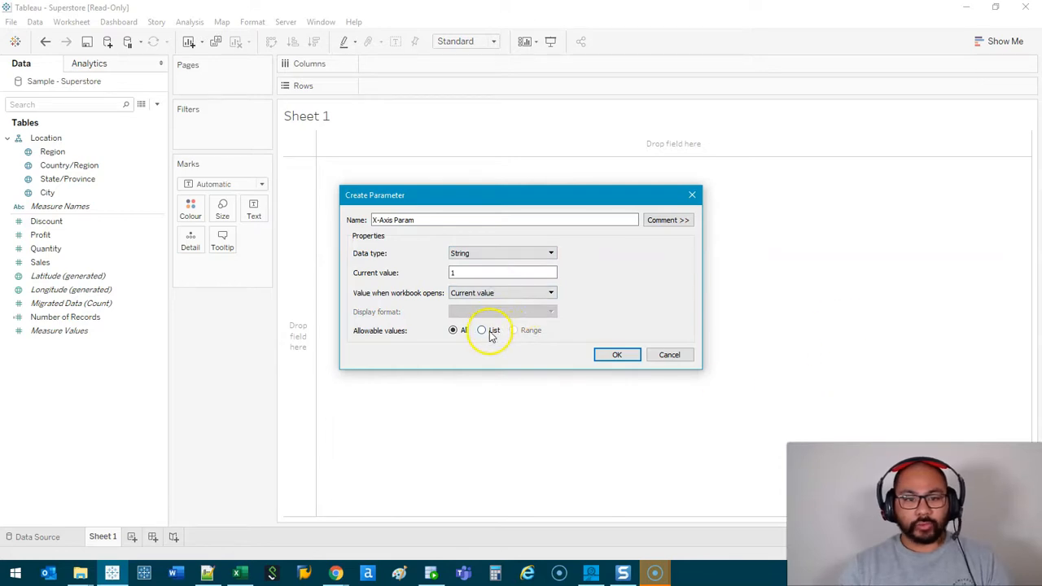
pyautogui.click(482, 330)
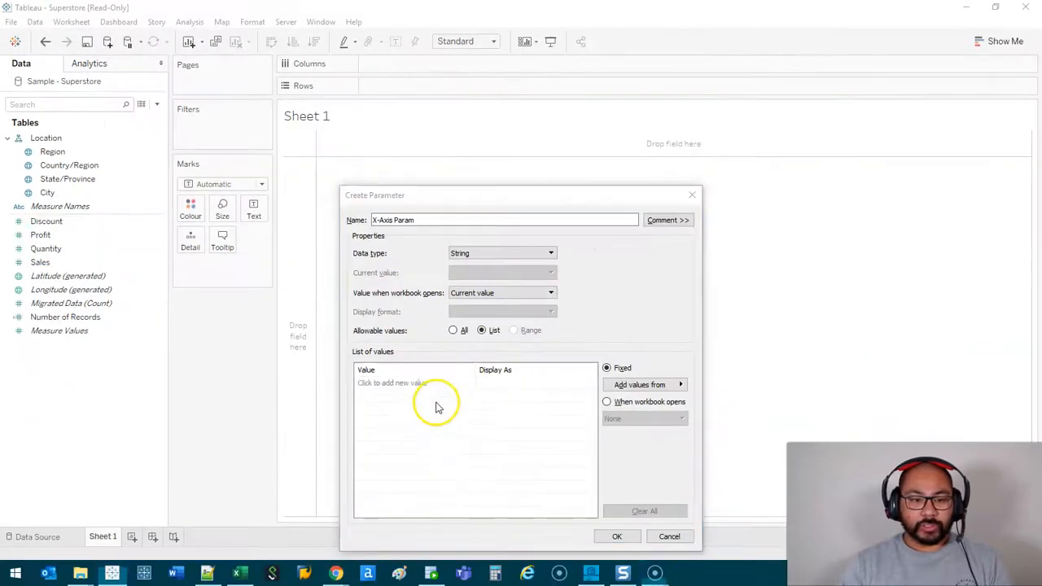
pyautogui.write('Disc')
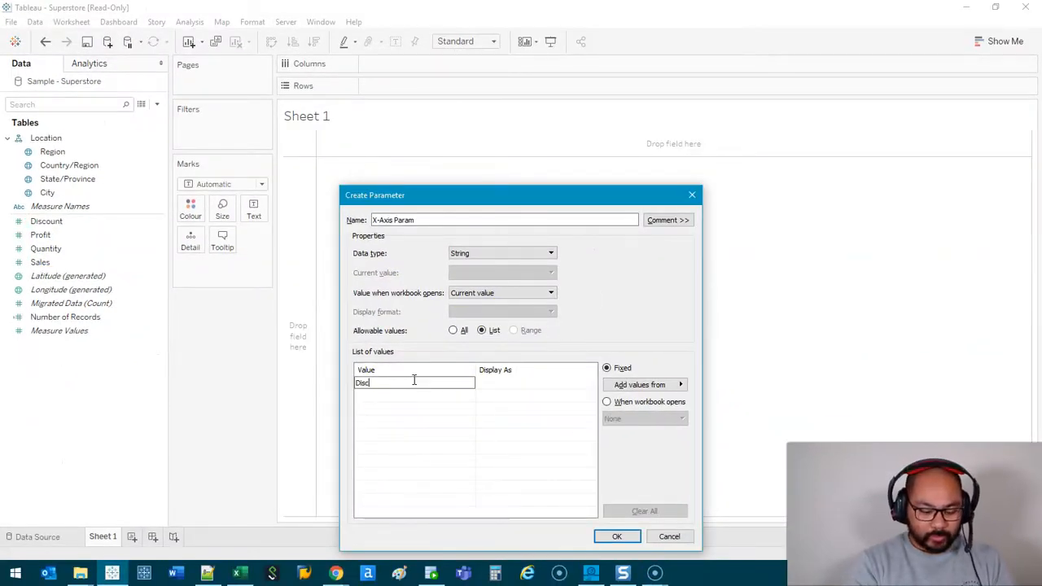
pyautogui.write('Profit')
pyautogui.write('S')
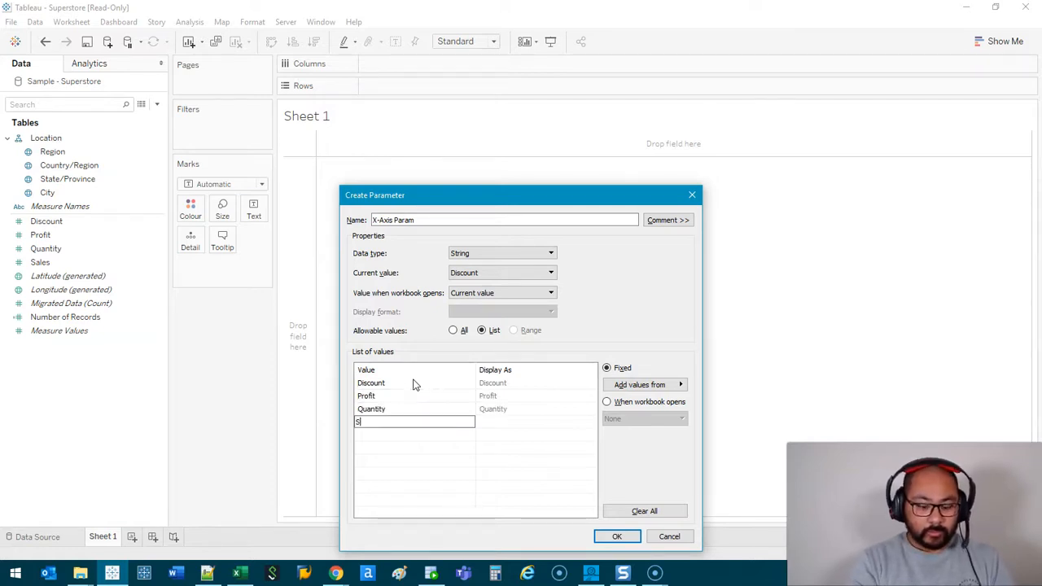
pyautogui.write('ales')
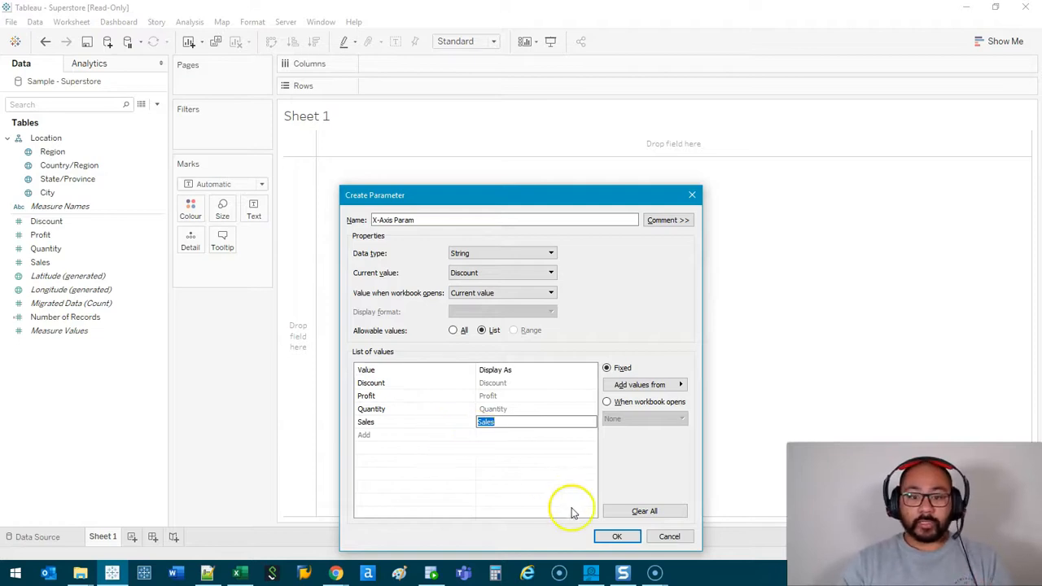
pyautogui.click(617, 536)
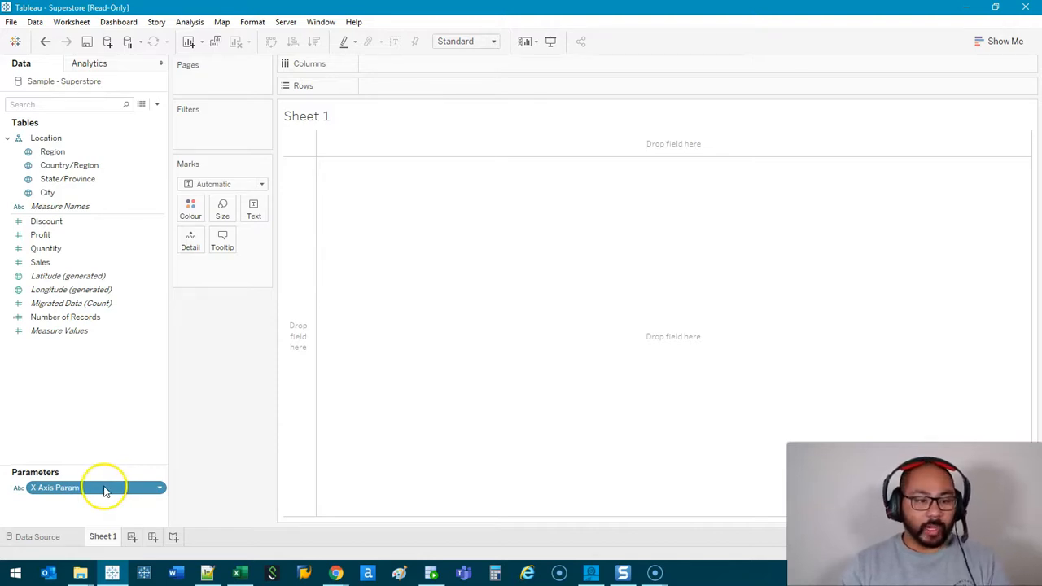
# - Duplicate X-Axis Param and rename the copy to Y-Axis Param
pyautogui.rightClick(55, 487)
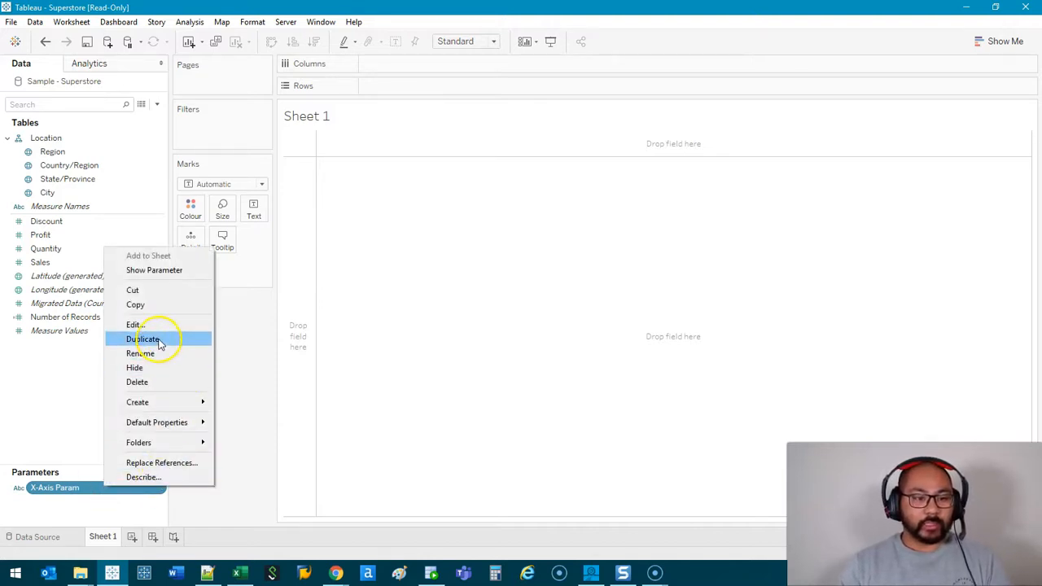
pyautogui.click(143, 338)
pyautogui.write('Y-Axis Param')
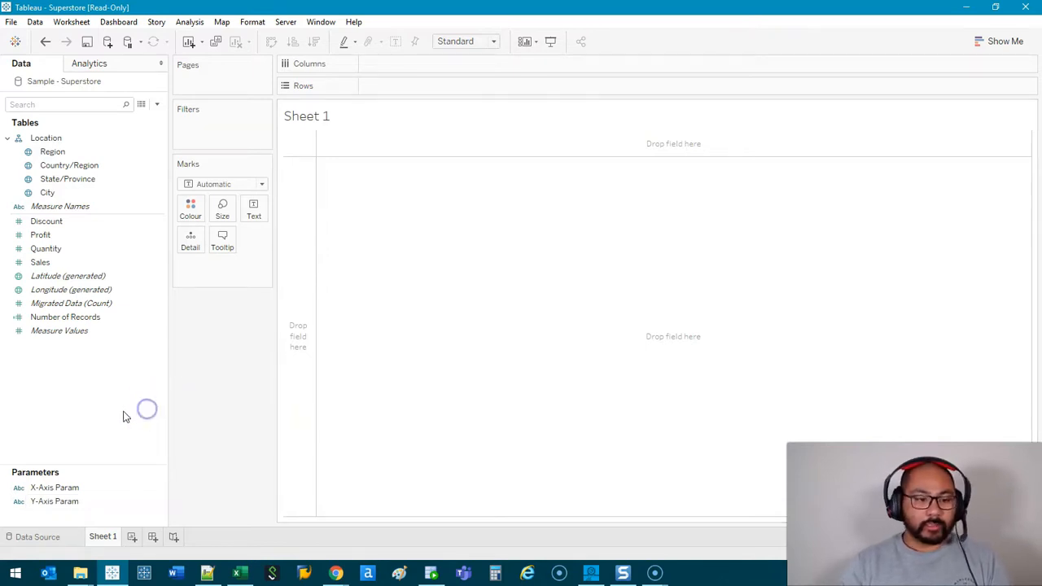
pyautogui.rightClick(126, 416)
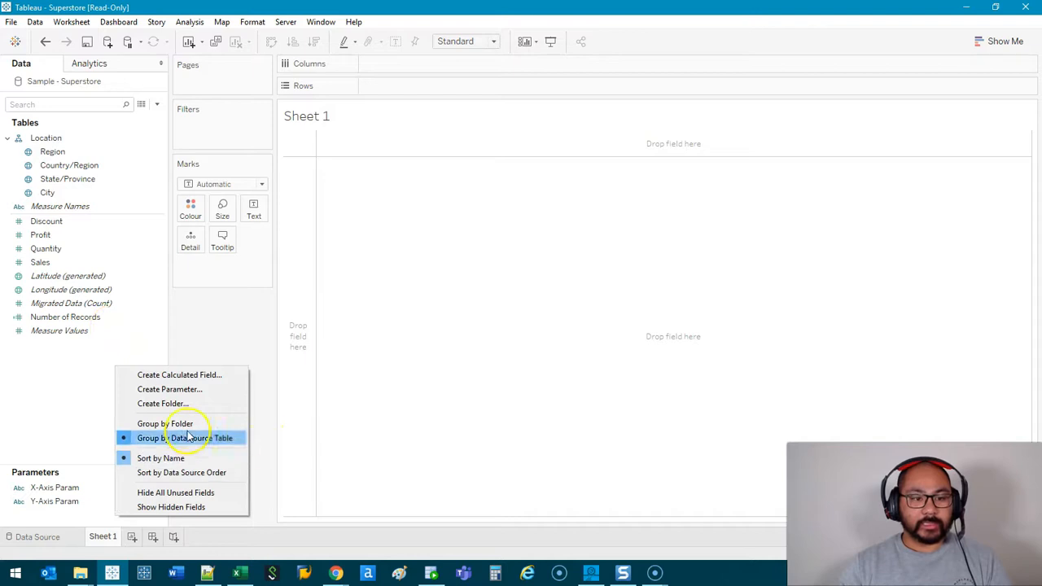
# - Define string list parameter Detail Param with values Region, Country/Region, State/Province, City
pyautogui.click(169, 389)
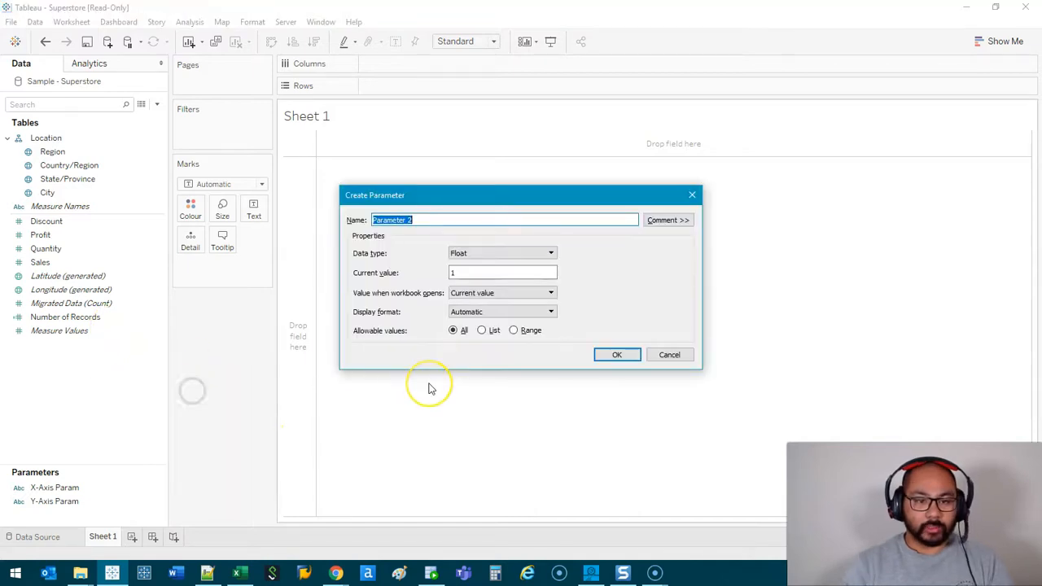
pyautogui.write('Detail')
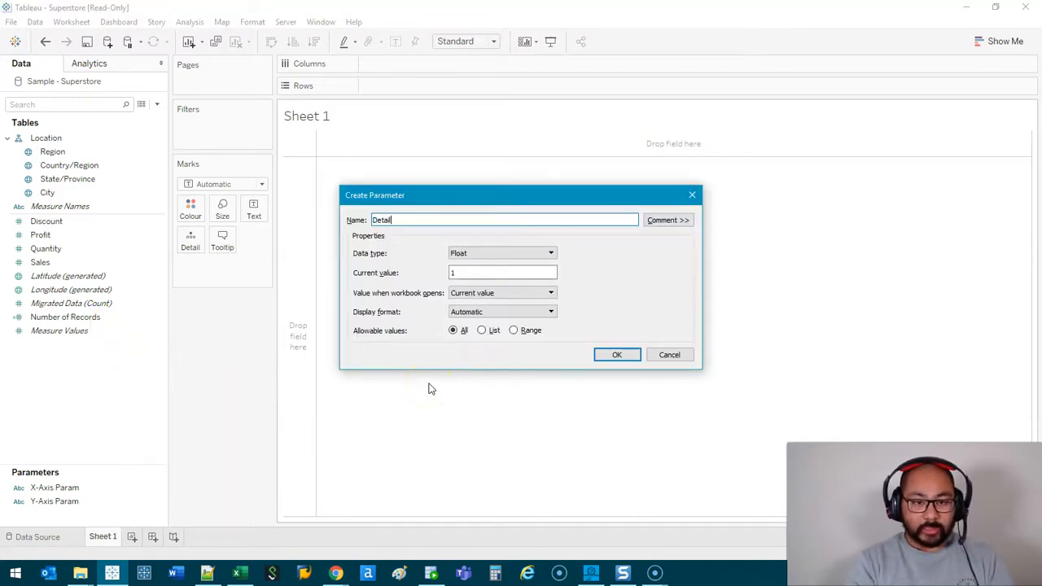
pyautogui.write('Param')
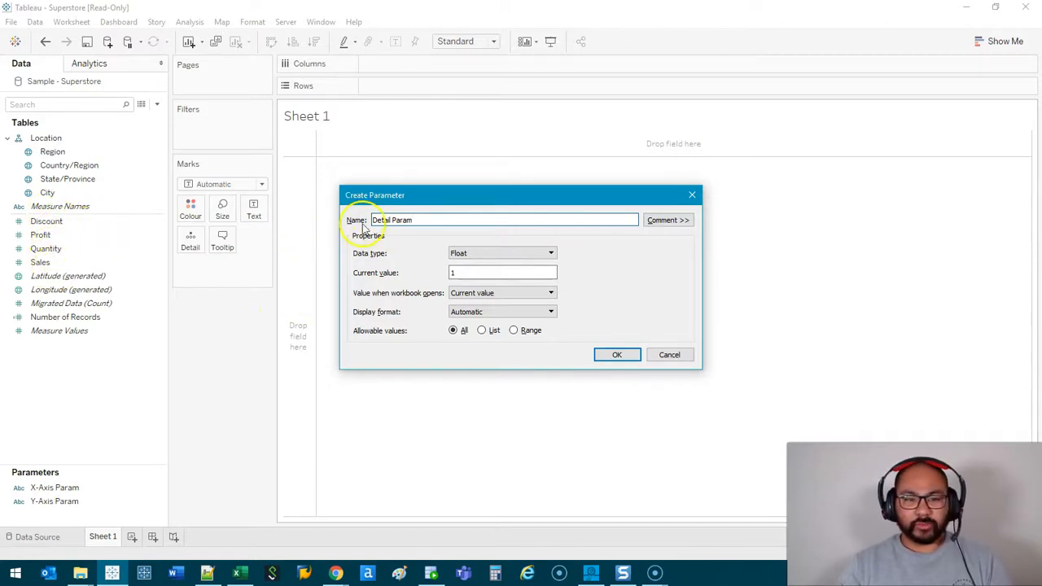
pyautogui.click(550, 253)
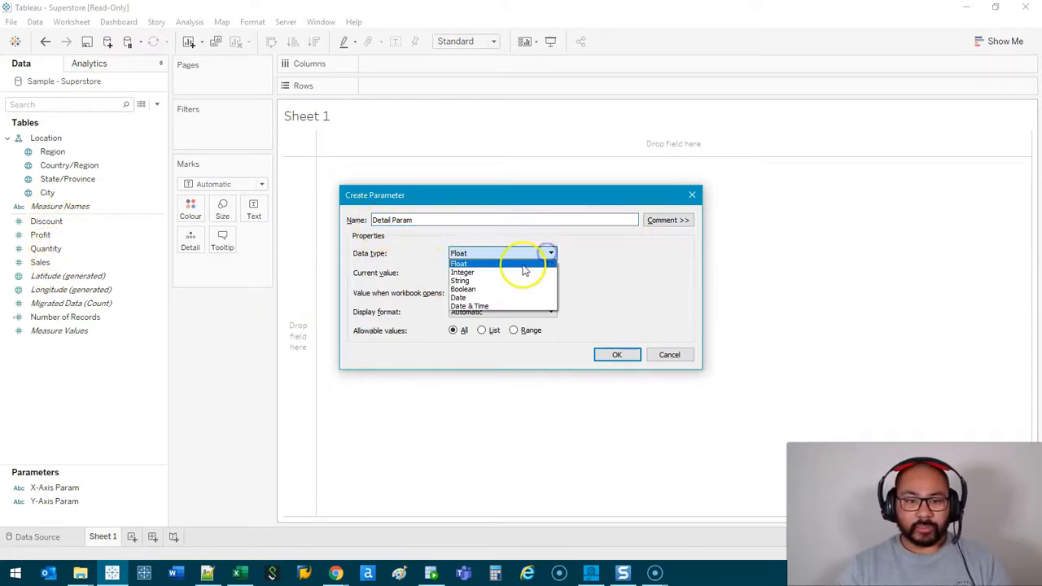
pyautogui.click(460, 281)
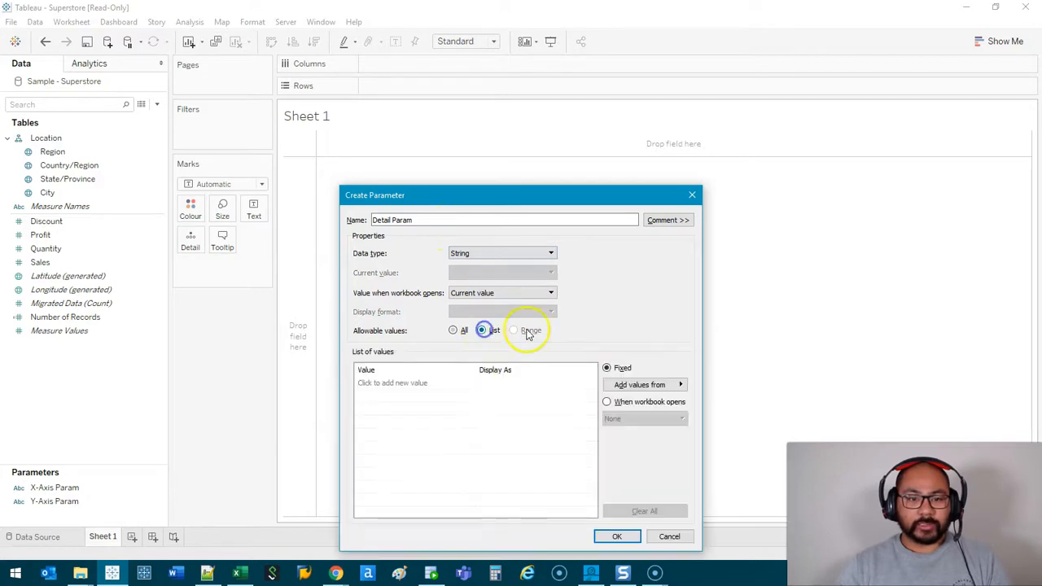
pyautogui.click(481, 330)
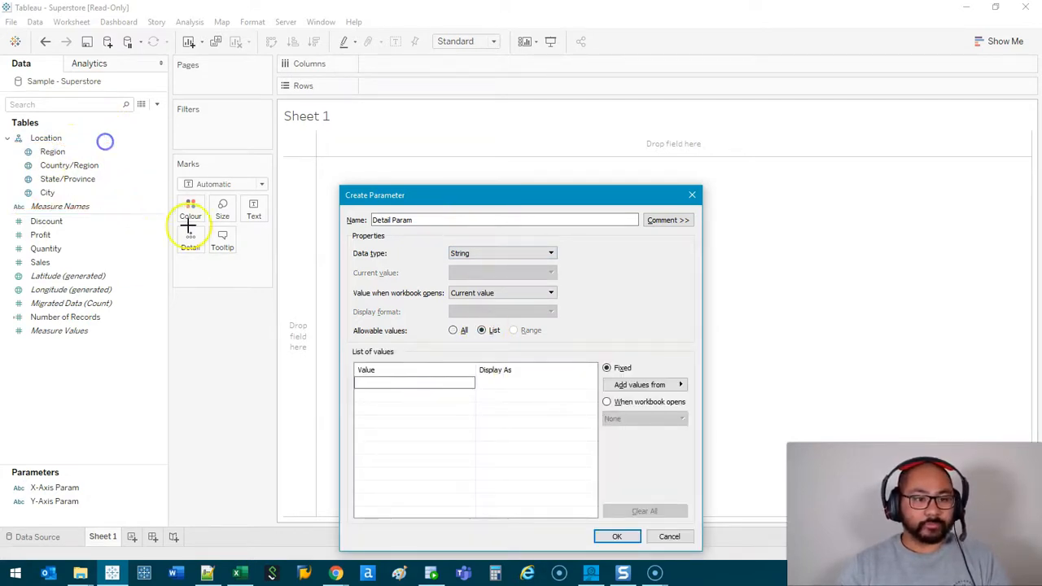
pyautogui.write('Region')
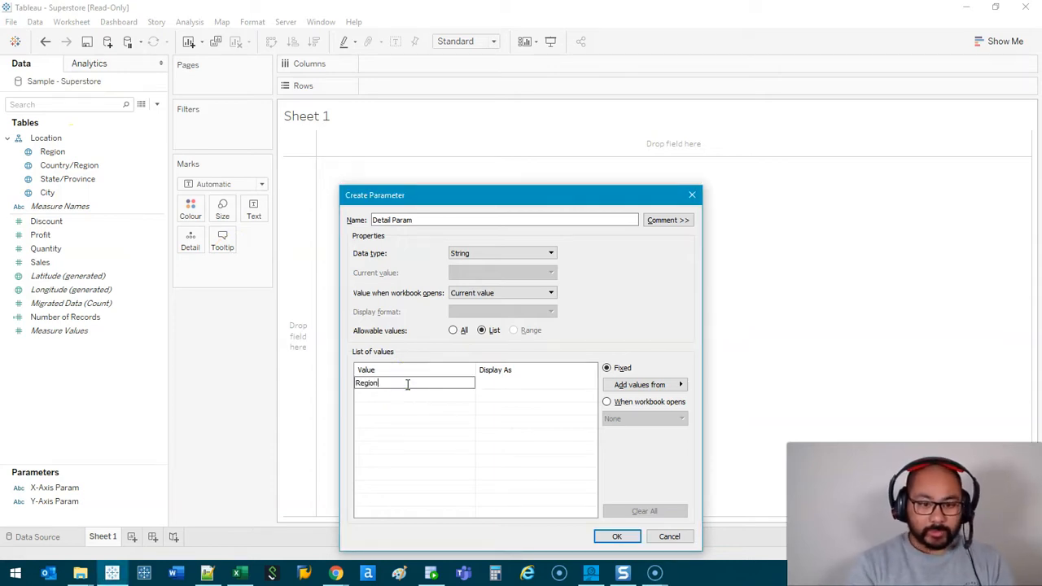
pyautogui.write('Country/Region')
pyautogui.click(414, 409)
pyautogui.write('State/Province')
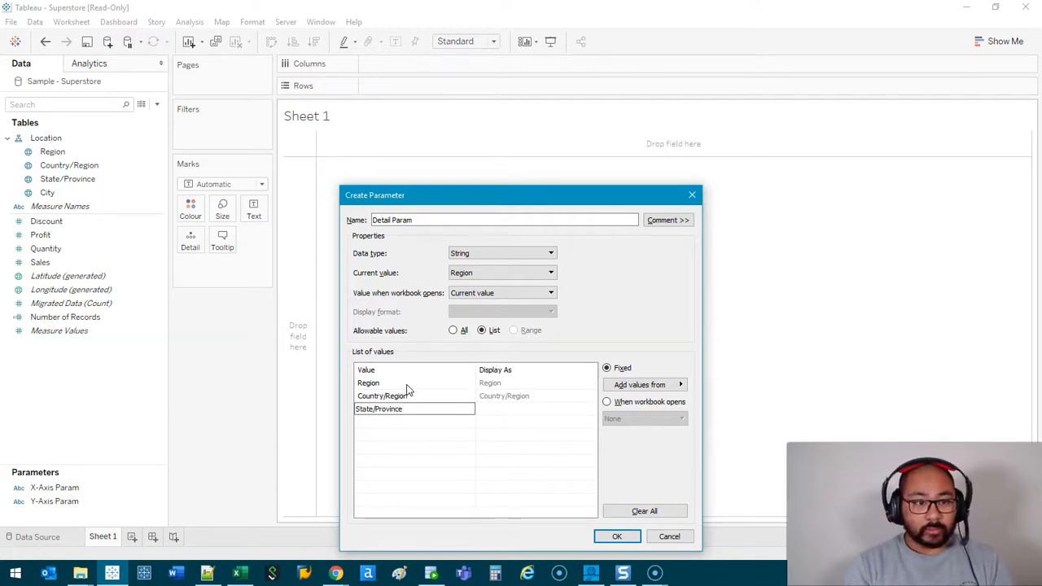
pyautogui.write('City')
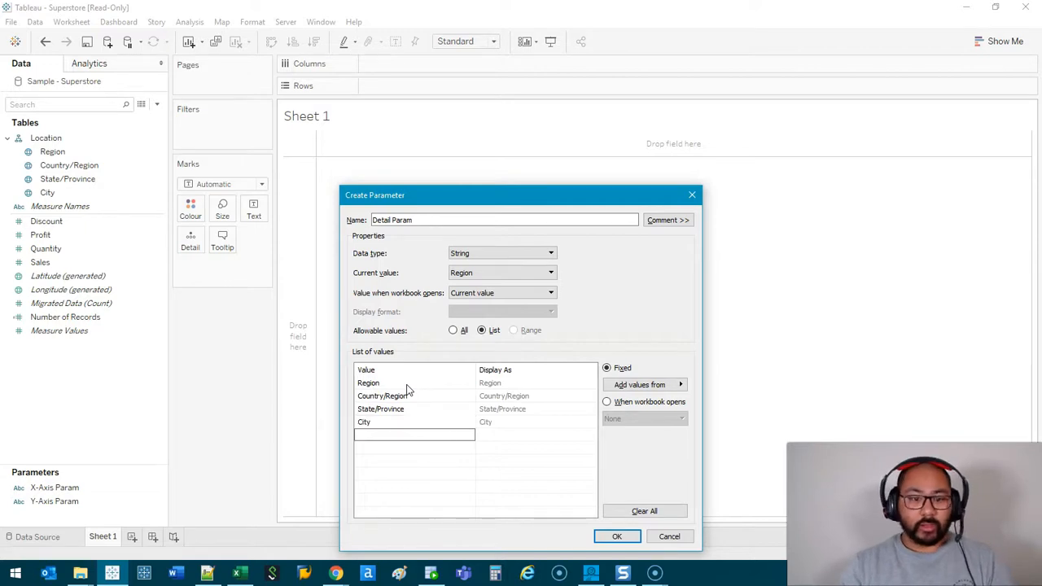
pyautogui.click(617, 536)
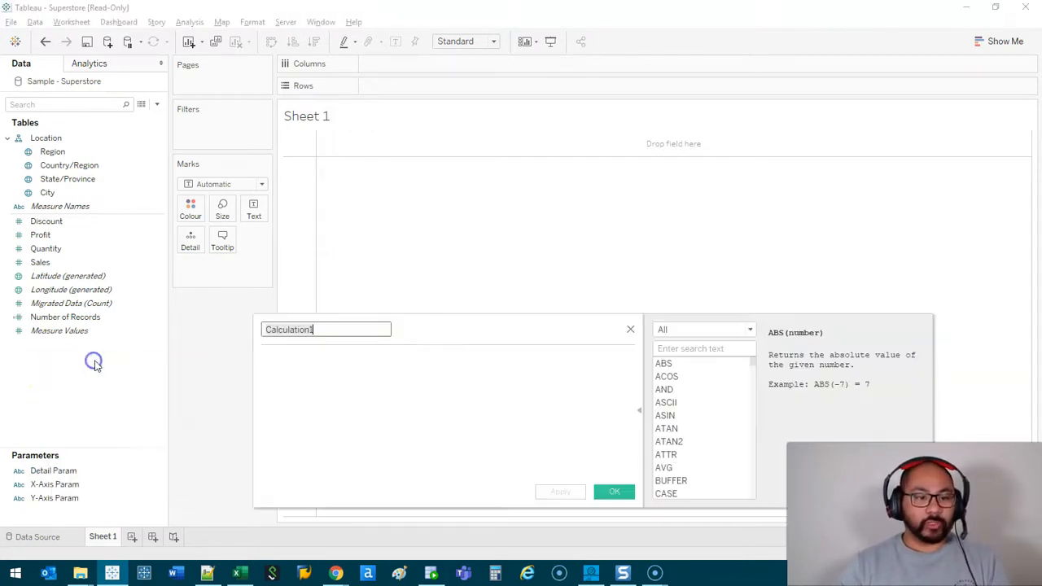
# - Start calculated field X-Axis Formula with CASE [X-Axis Param] and a Discount branch
pyautogui.write('X-Axis Formula')
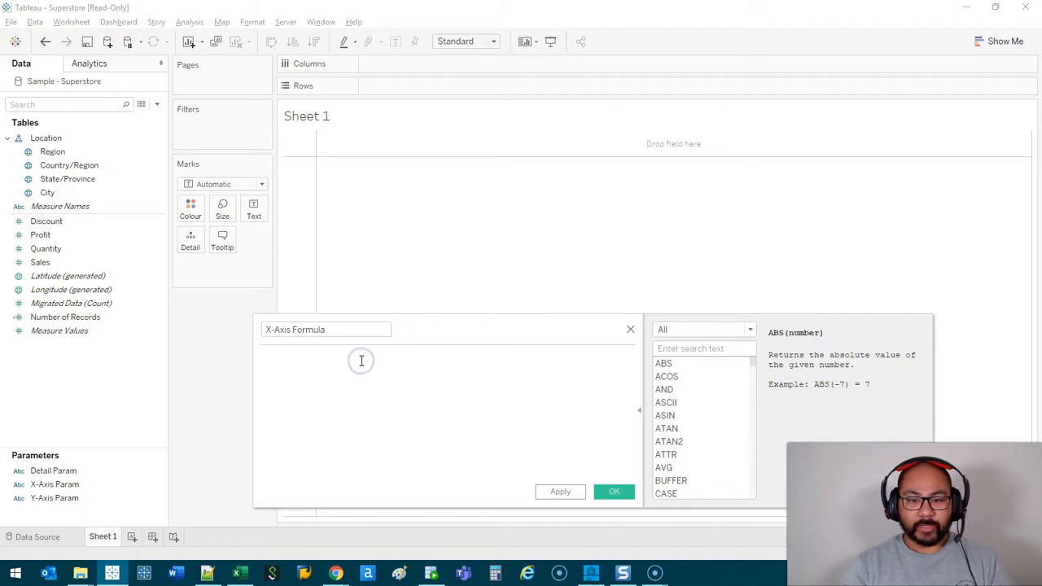
pyautogui.write('case')
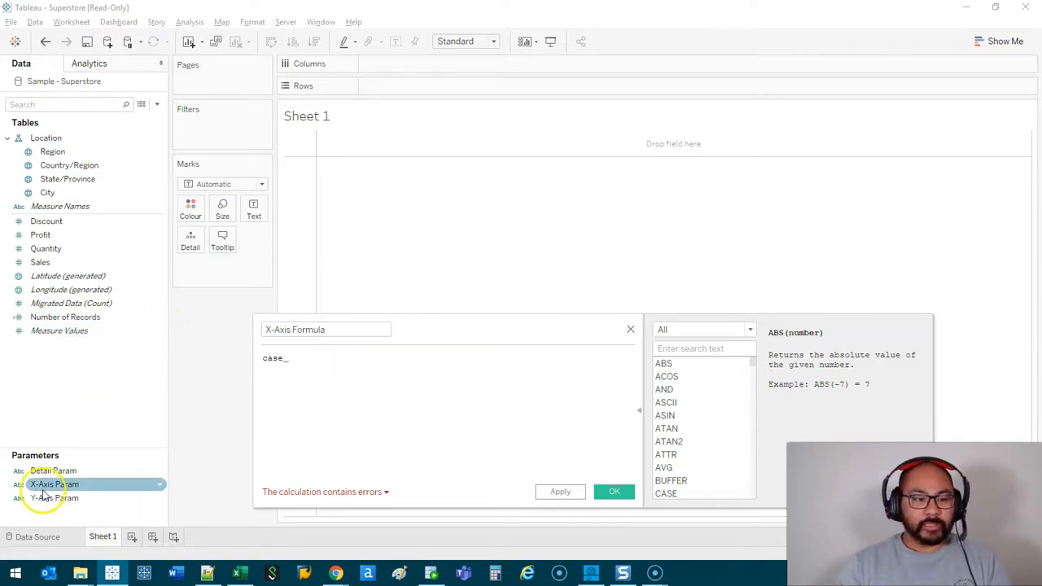
pyautogui.write('[X-Axis Param]')
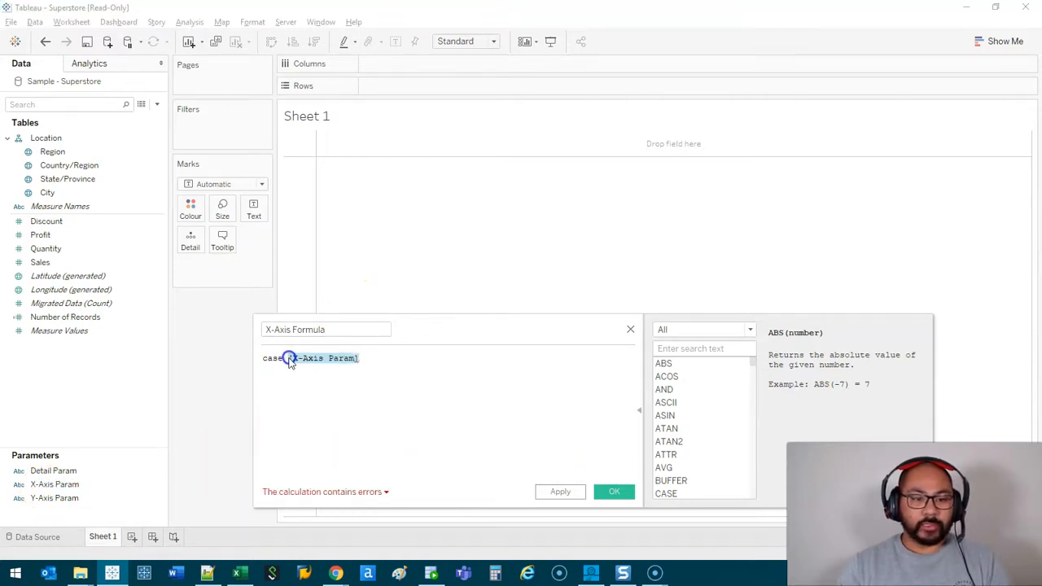
pyautogui.write('when "Discoun')
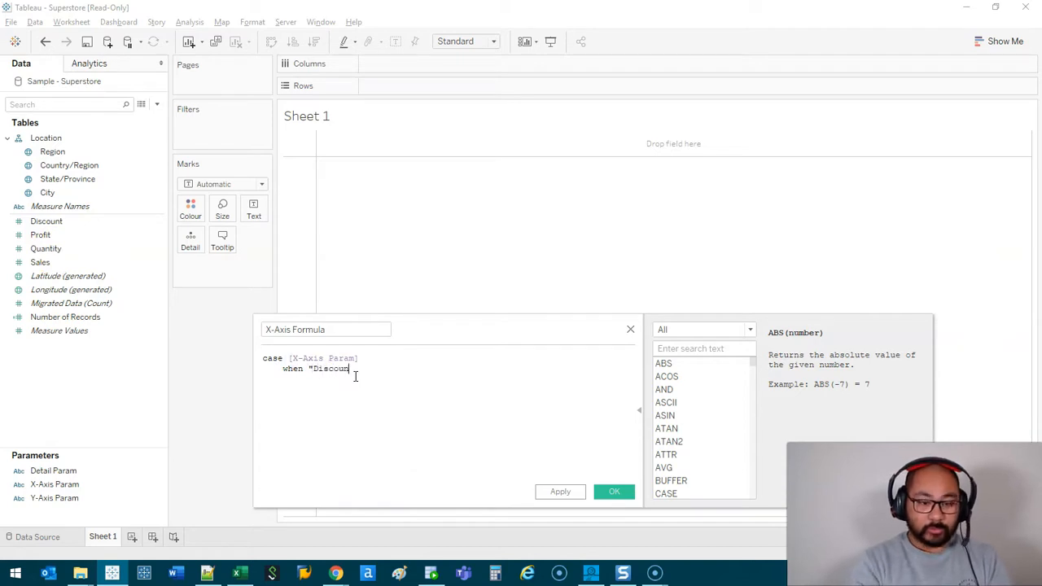
pyautogui.write('t" then')
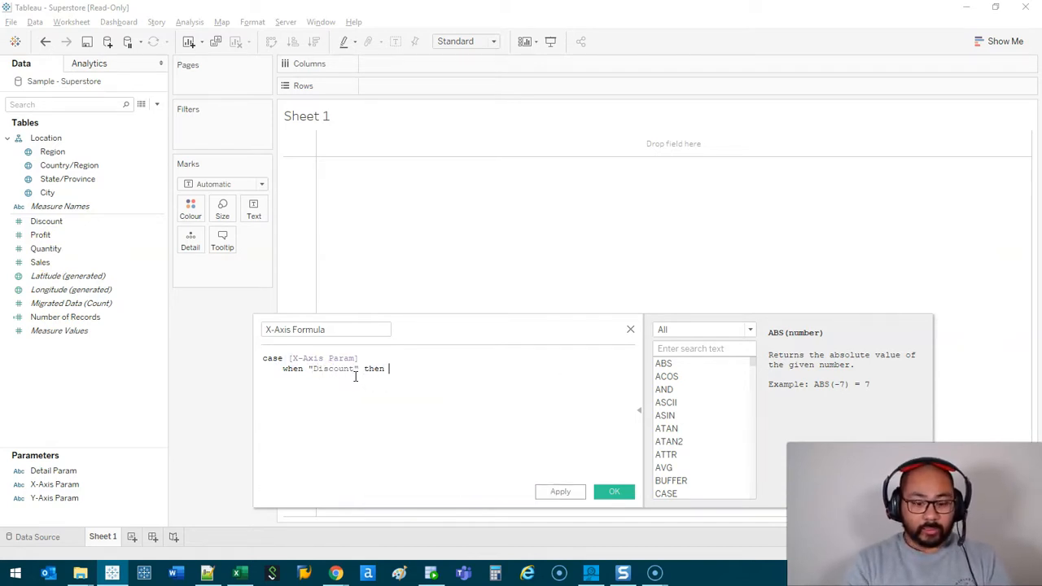
pyautogui.write('di')
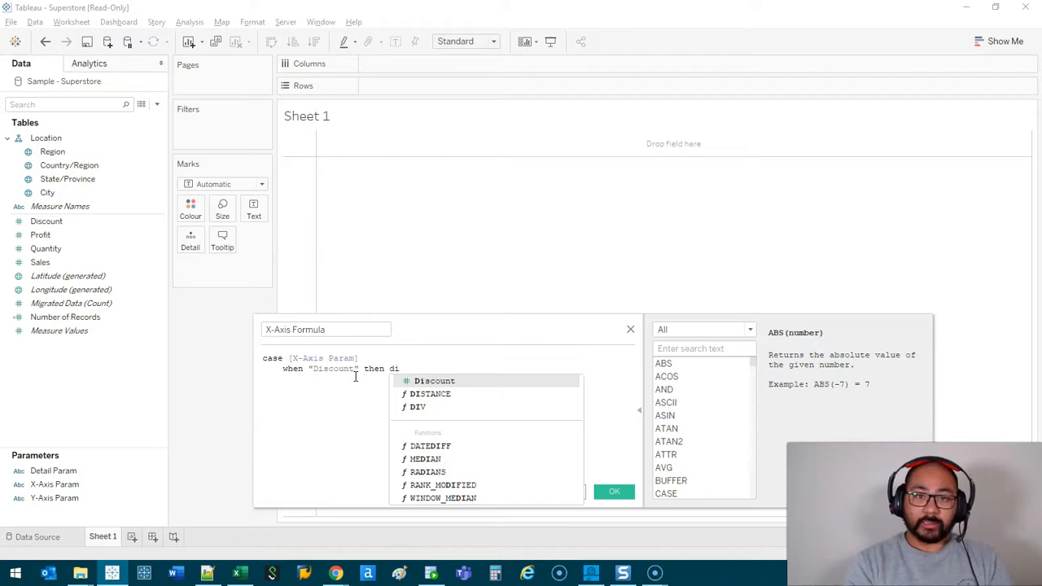
pyautogui.click(435, 380)
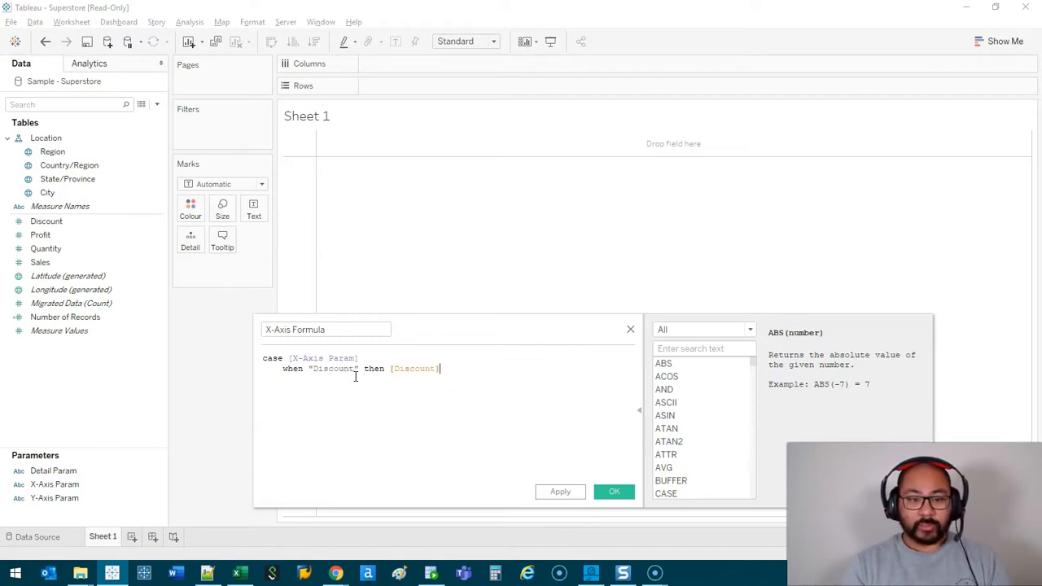
pyautogui.press('enter')
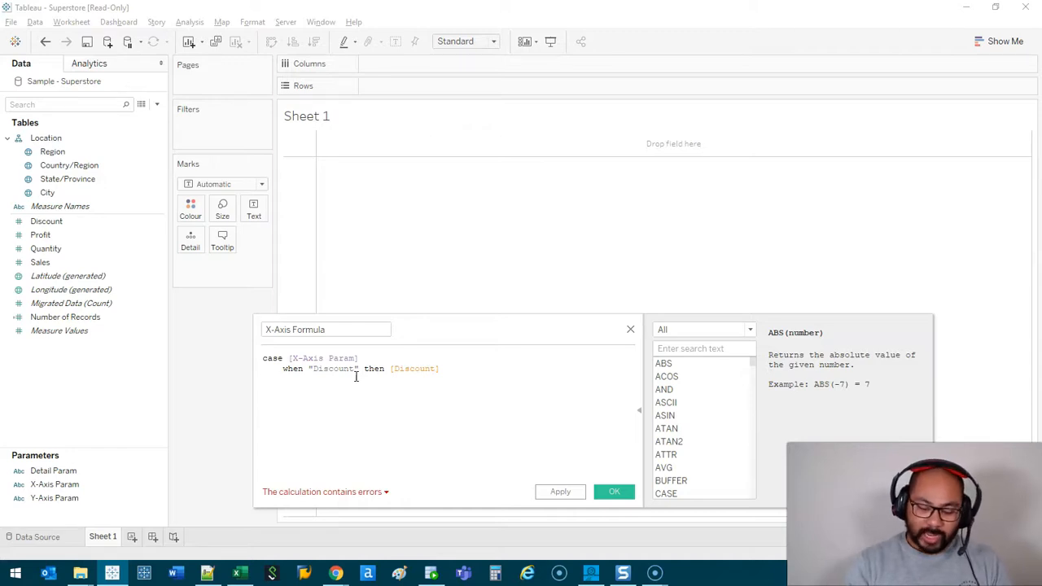
# - Add Profit, Quantity and Sales WHEN branches, close with END, and save
pyautogui.tripleClick(359, 368)
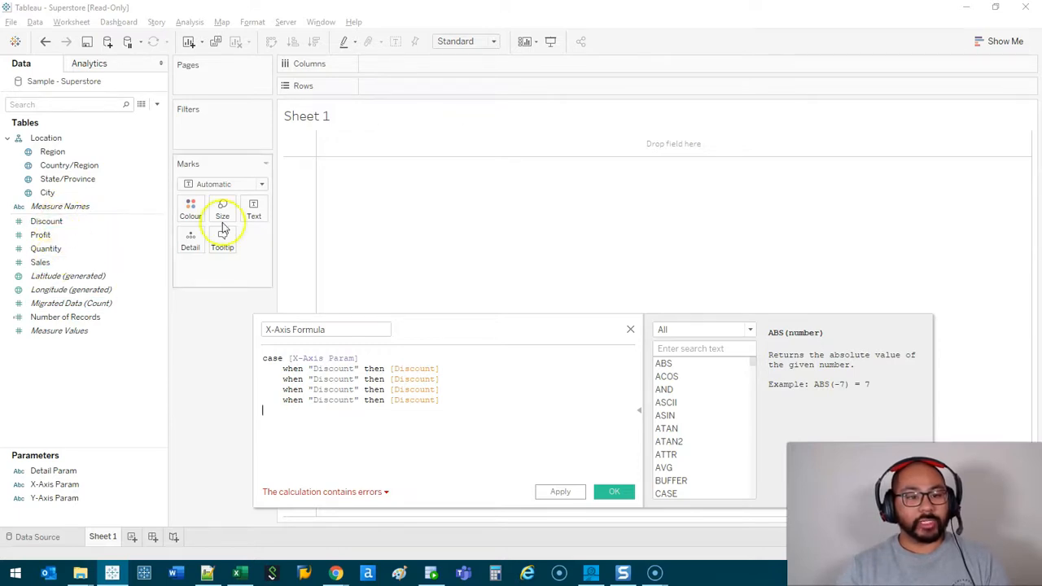
pyautogui.doubleClick(332, 378)
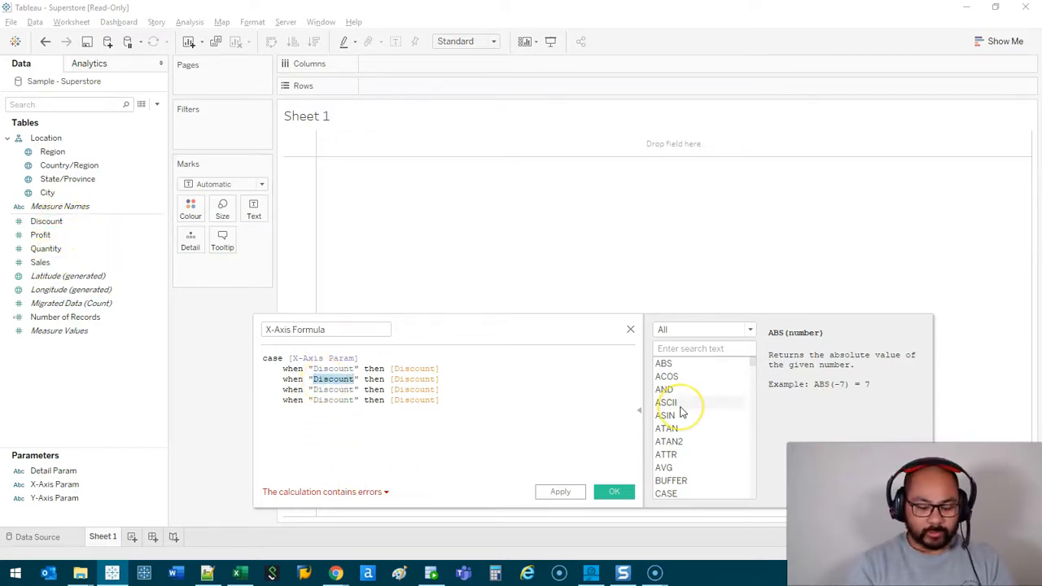
pyautogui.write('Profit')
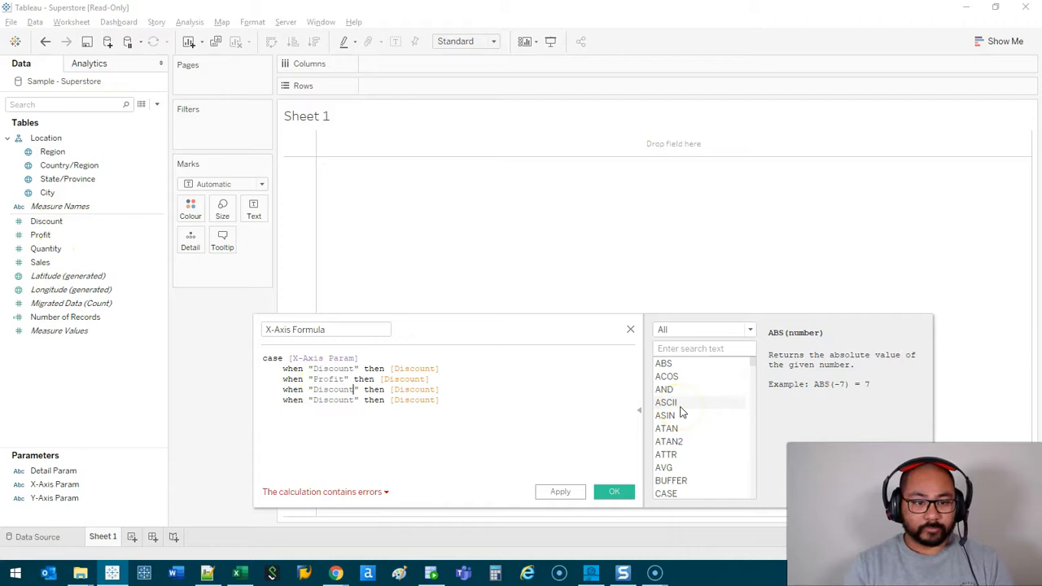
pyautogui.write('Quantity')
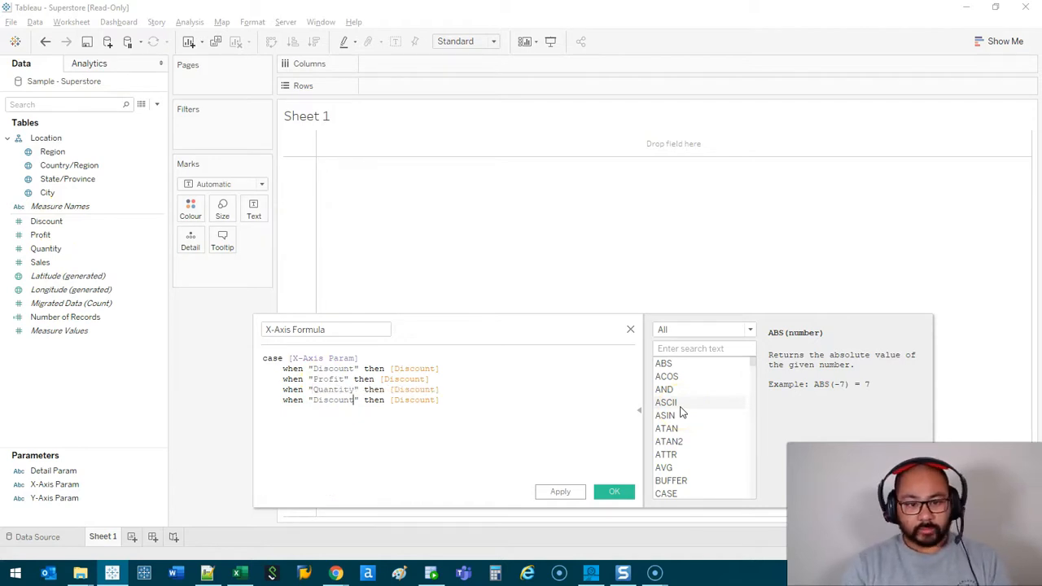
pyautogui.write('Sales')
pyautogui.click(362, 380)
pyautogui.write('Prof')
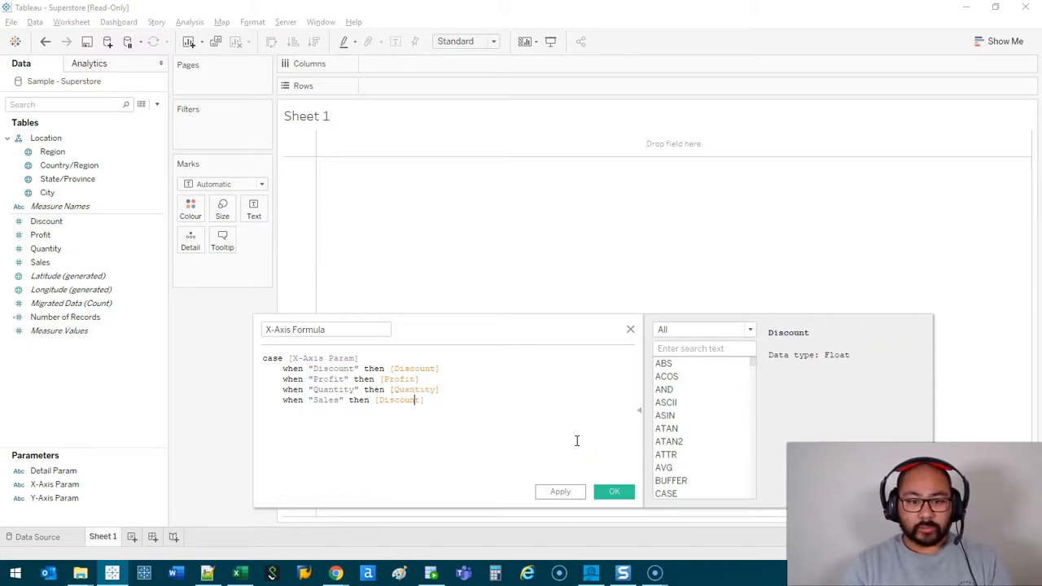
pyautogui.write('sal')
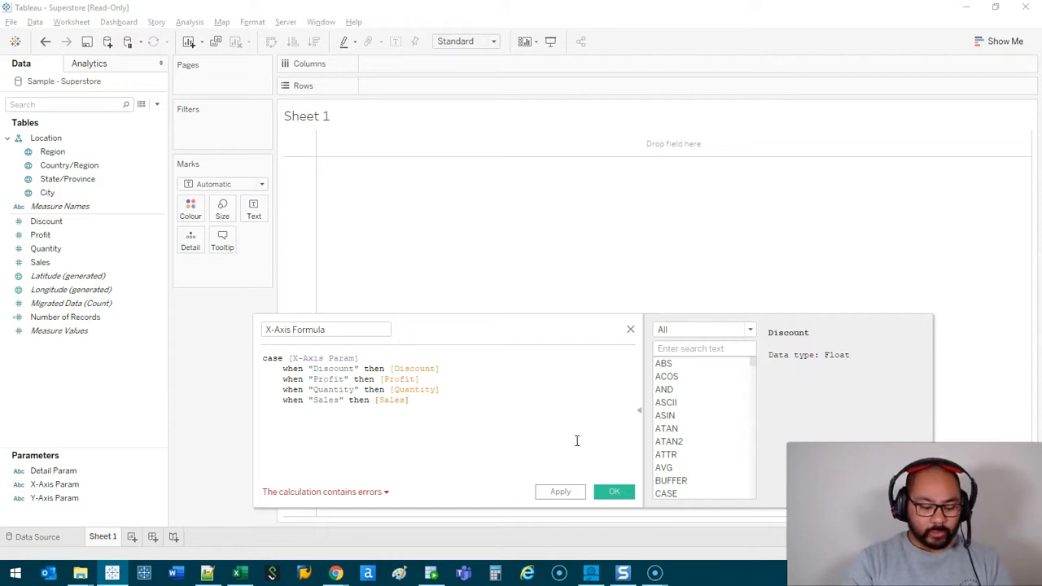
pyautogui.write('end')
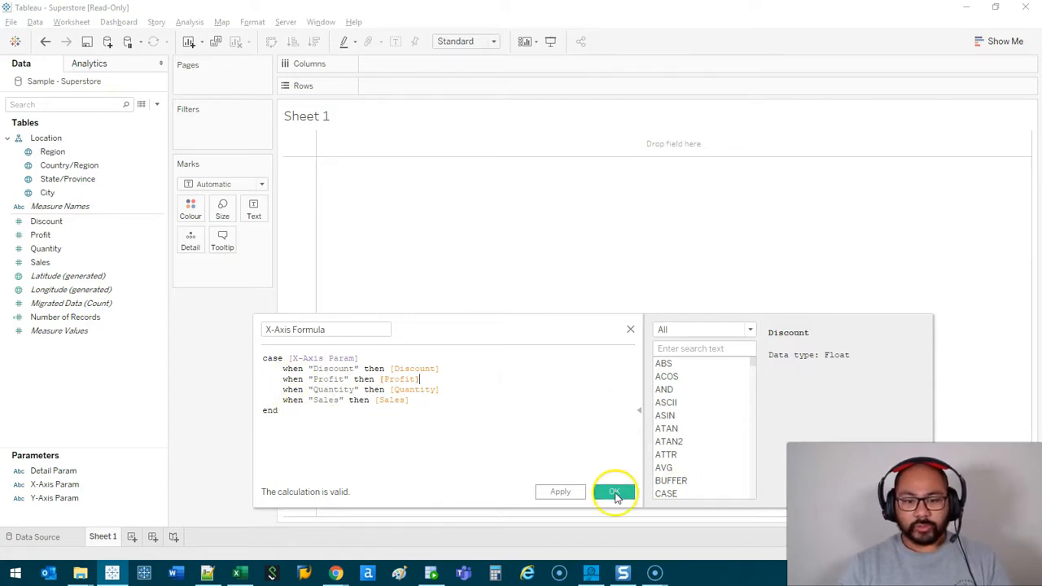
pyautogui.click(614, 492)
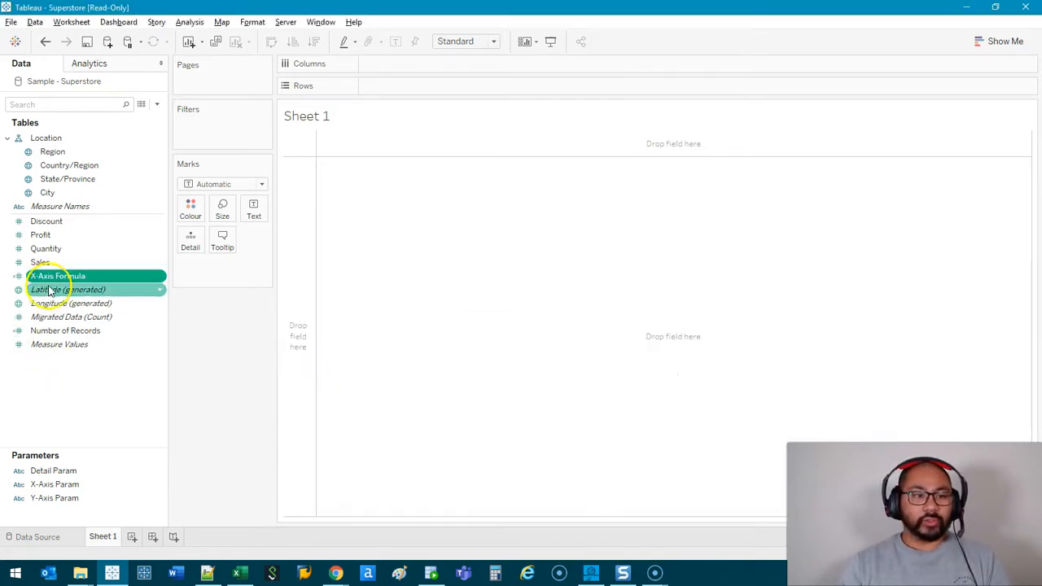
# - Edit the X-Axis Formula copy: rename it Y-Axis Formula and switch CASE to [Y-Axis Param]
pyautogui.rightClick(57, 277)
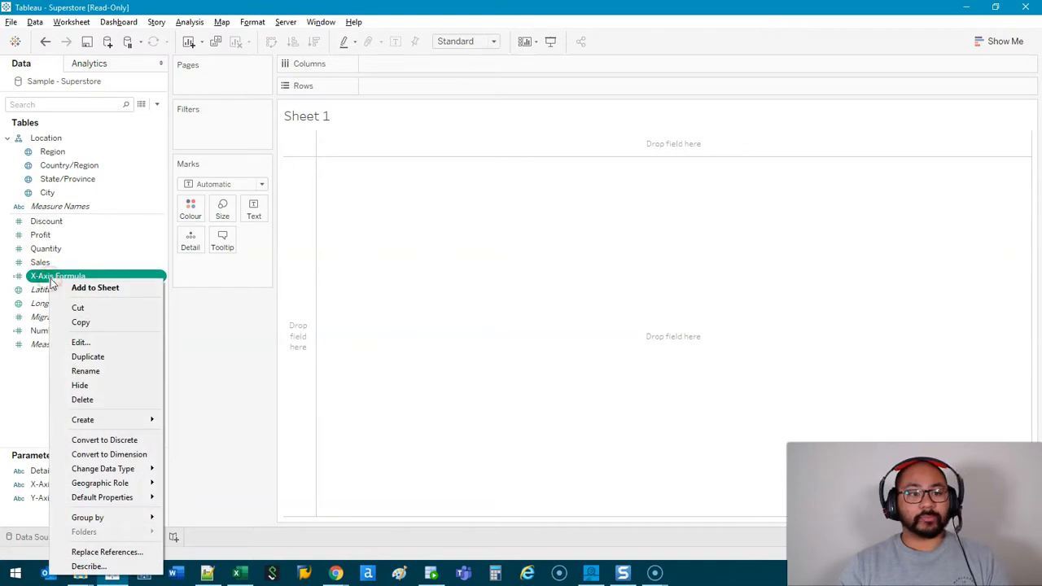
pyautogui.click(88, 357)
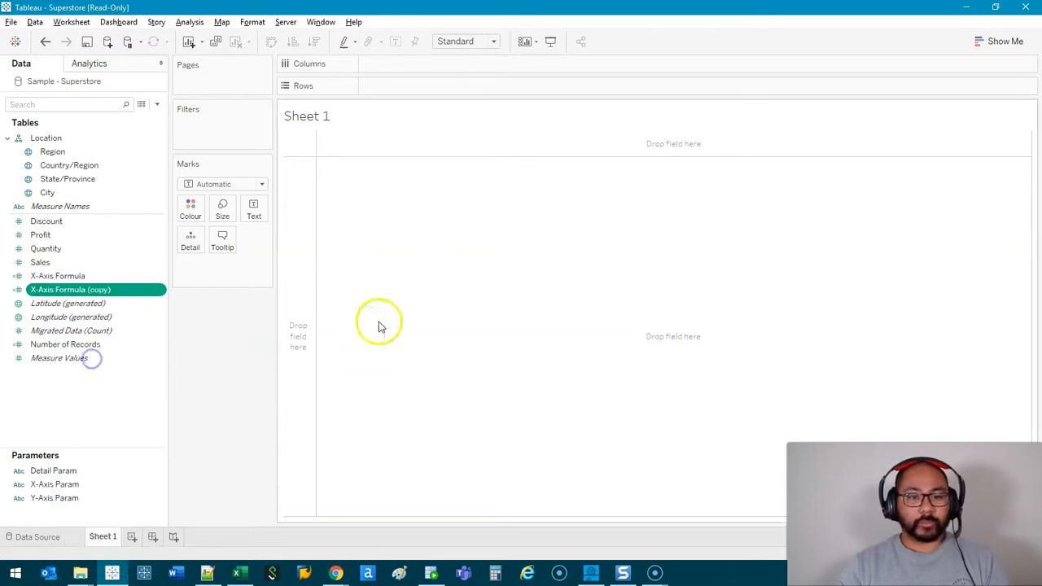
pyautogui.rightClick(70, 289)
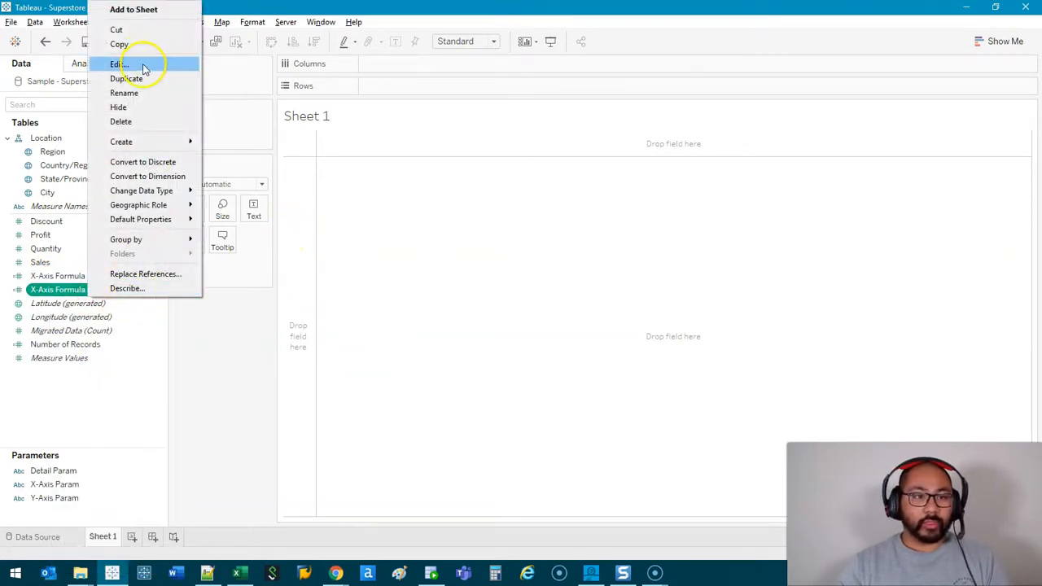
pyautogui.click(119, 64)
pyautogui.write('Y-Axis Formula')
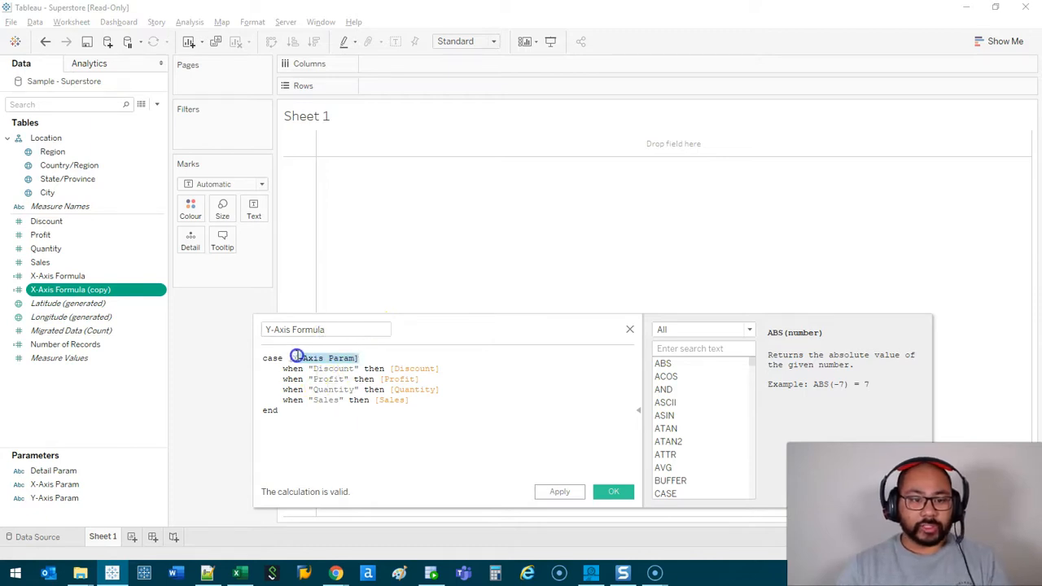
pyautogui.write('y-')
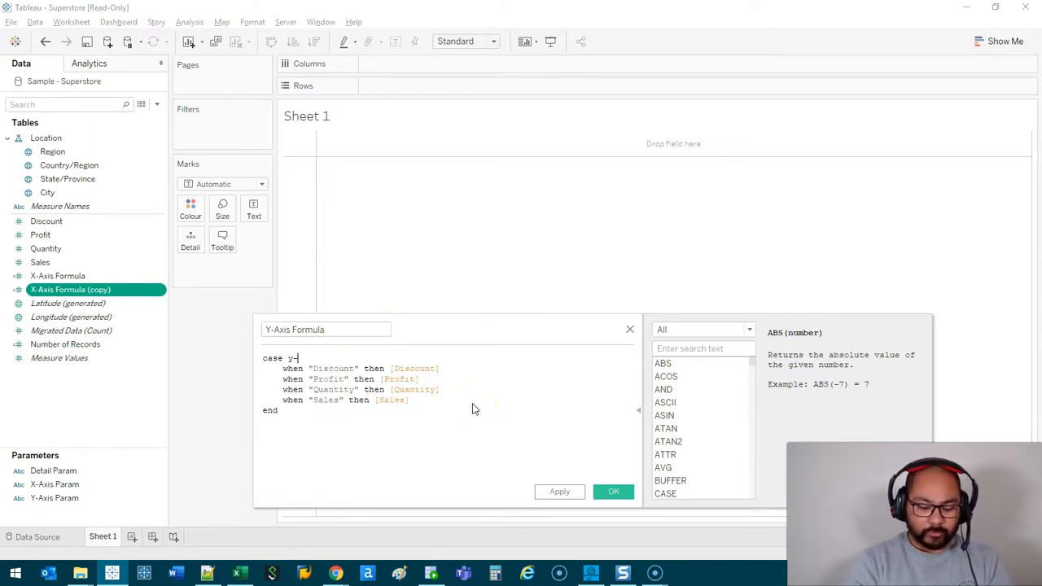
pyautogui.write('ax')
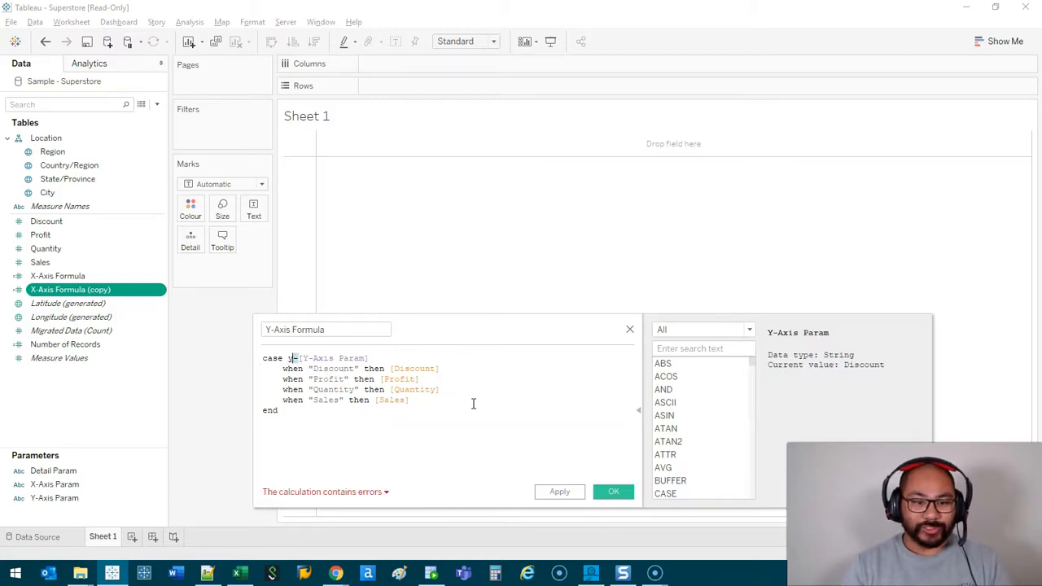
pyautogui.press('BackSpace')
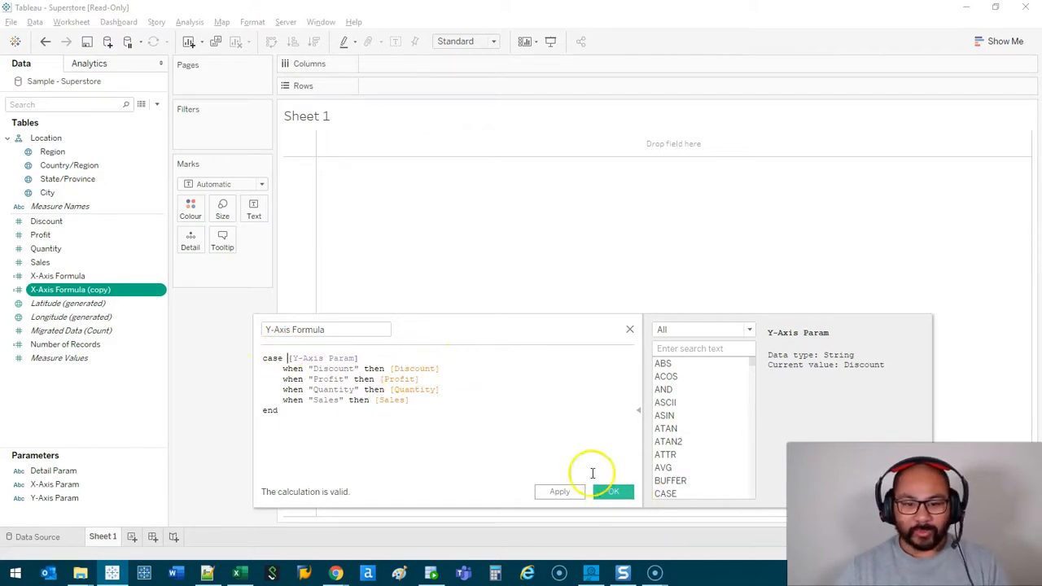
pyautogui.click(613, 490)
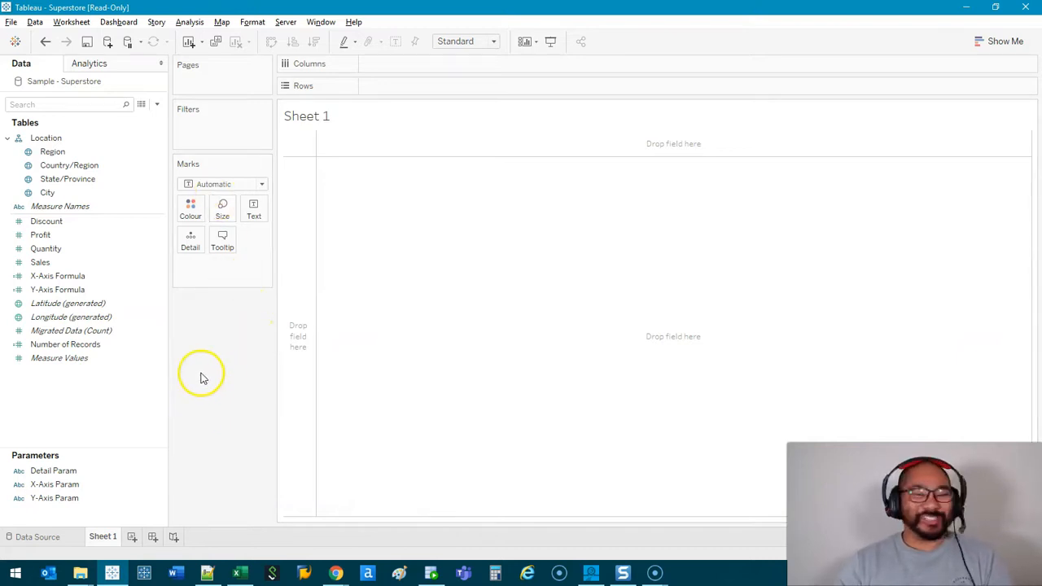
pyautogui.click(71, 316)
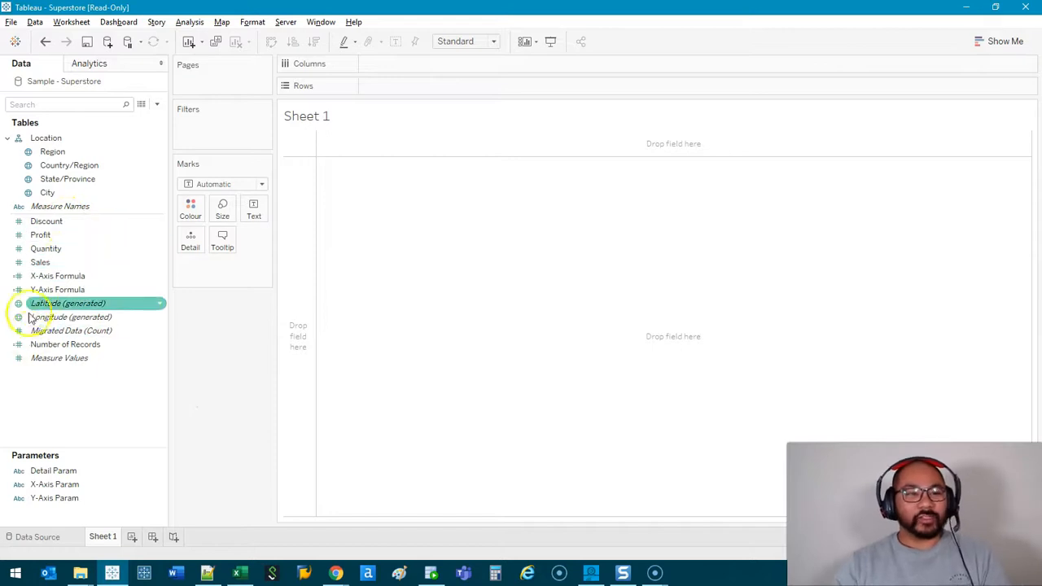
pyautogui.moveTo(118, 367)
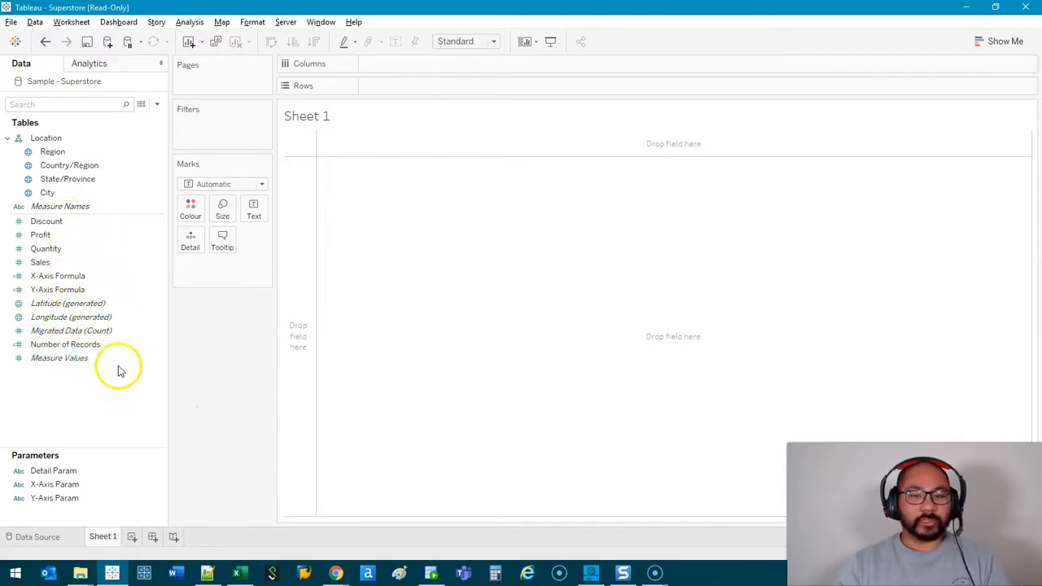
pyautogui.moveTo(61, 452)
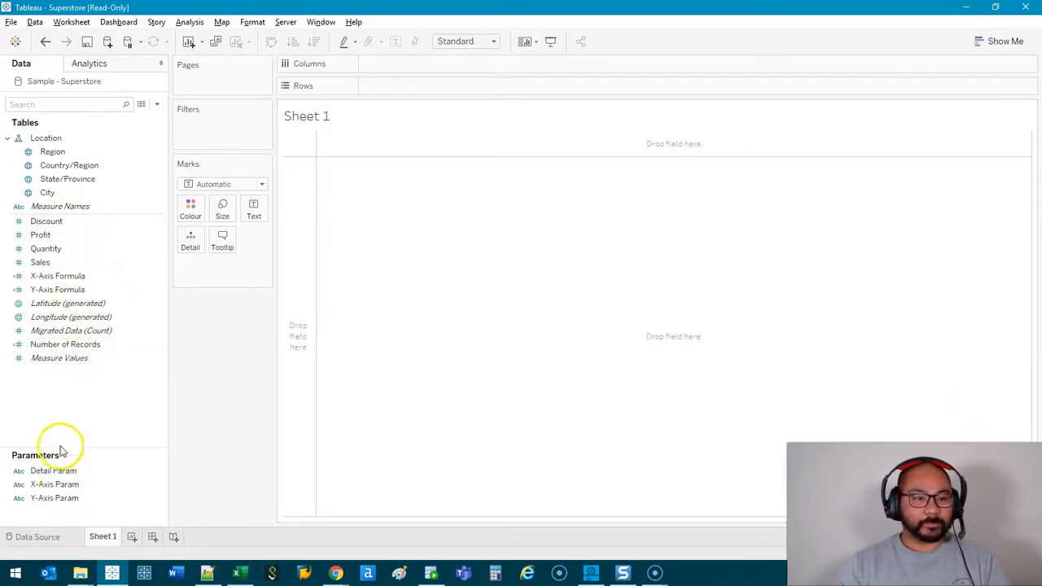
# - Create calculated field Detail Formula with CASE [Detail Param] and a Region branch
pyautogui.rightClick(72, 395)
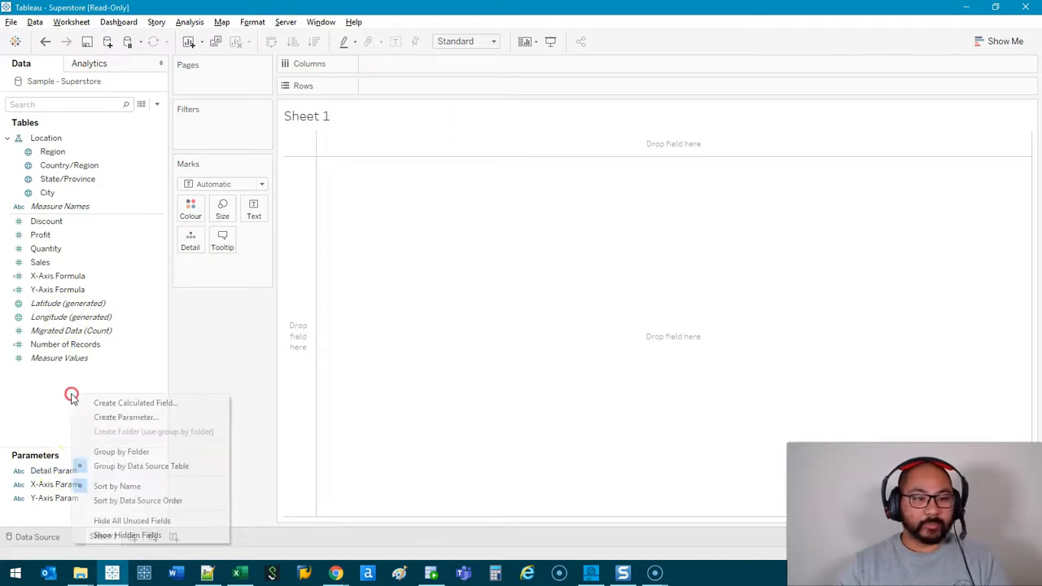
pyautogui.click(135, 402)
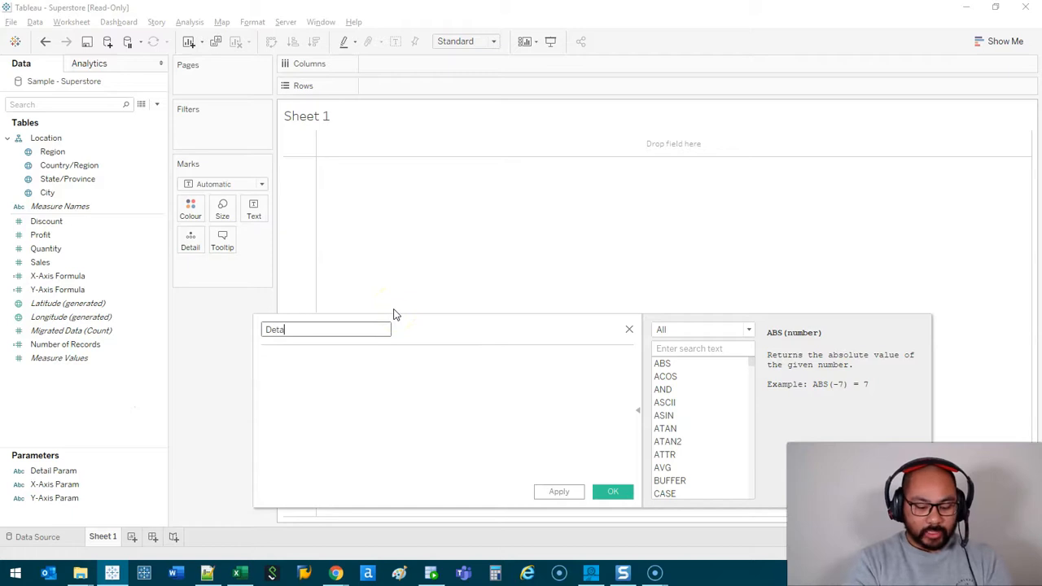
pyautogui.write('Detail Formula')
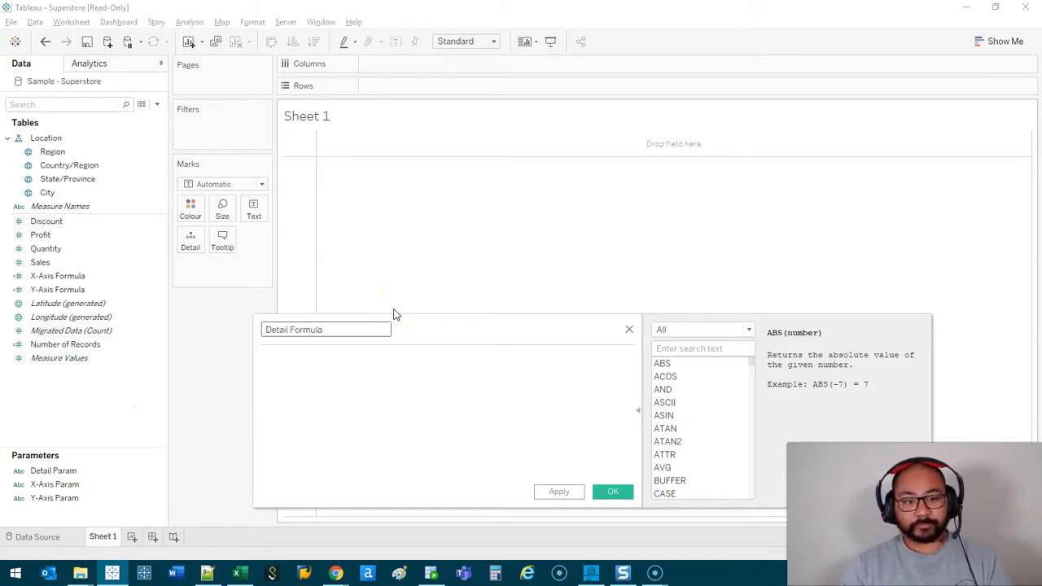
pyautogui.write('case')
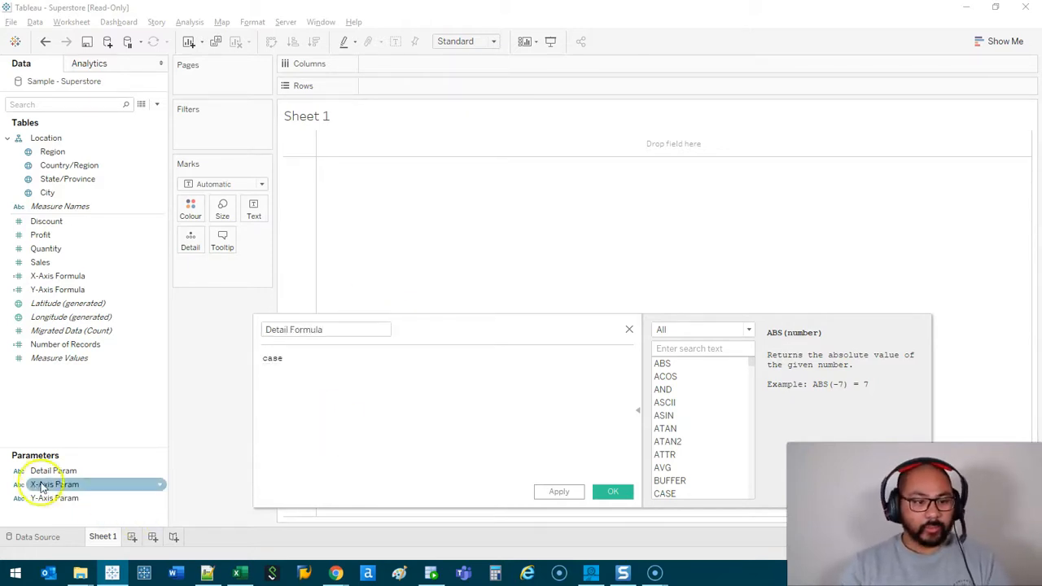
pyautogui.write('[Detail Param]')
pyautogui.write('when ')
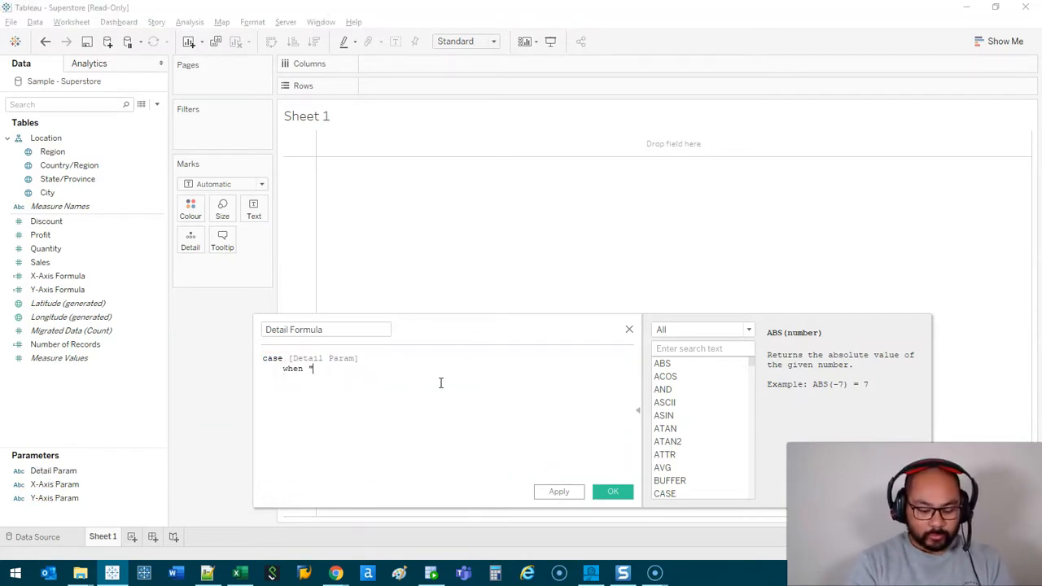
pyautogui.write('"Region" then [Region')
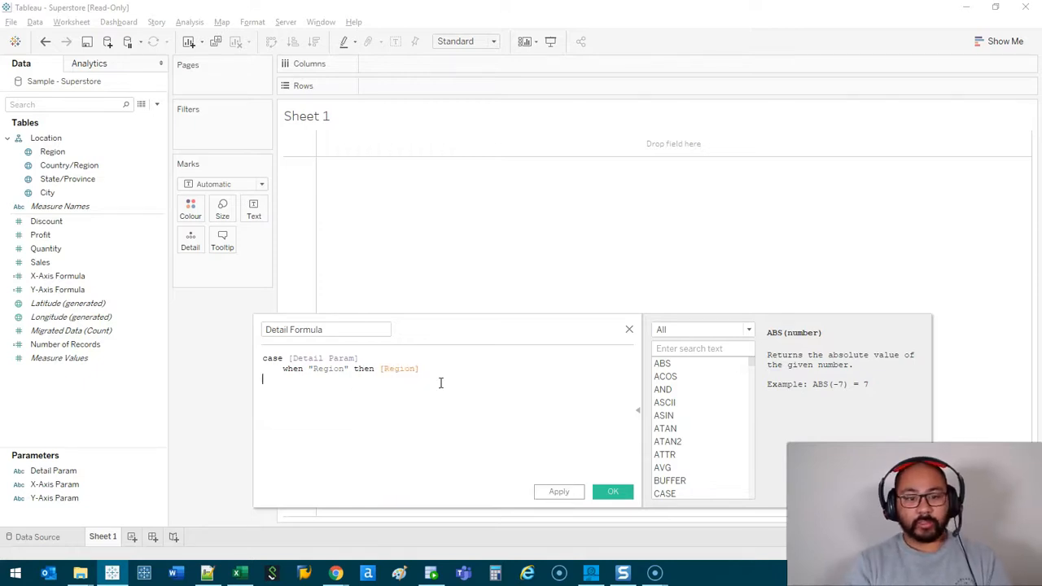
pyautogui.write('when "Region" then [Region]')
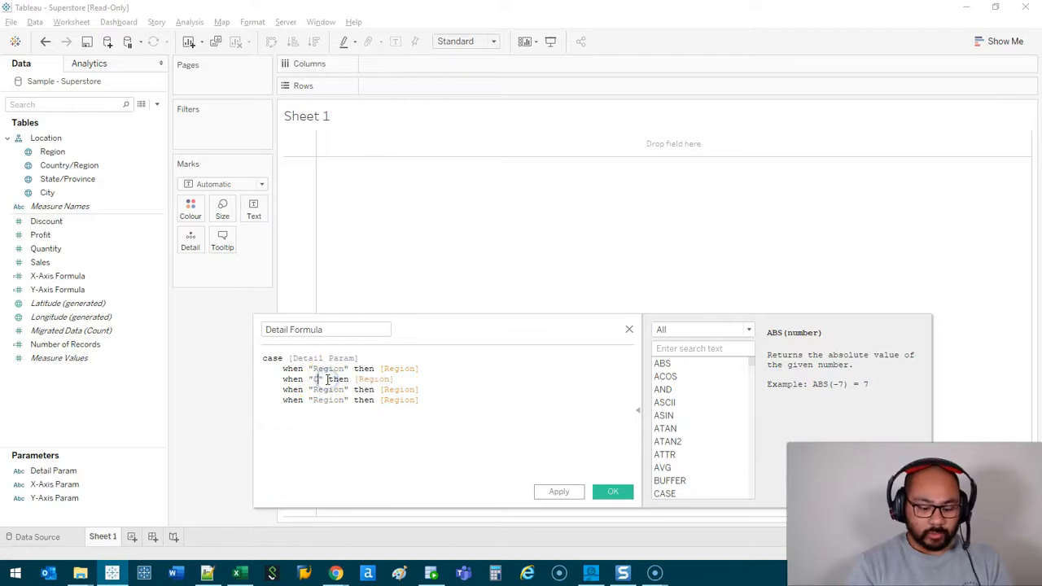
# - Add Country/Region, State/Province and City branches returning their fields, then save
pyautogui.write('Country/Region')
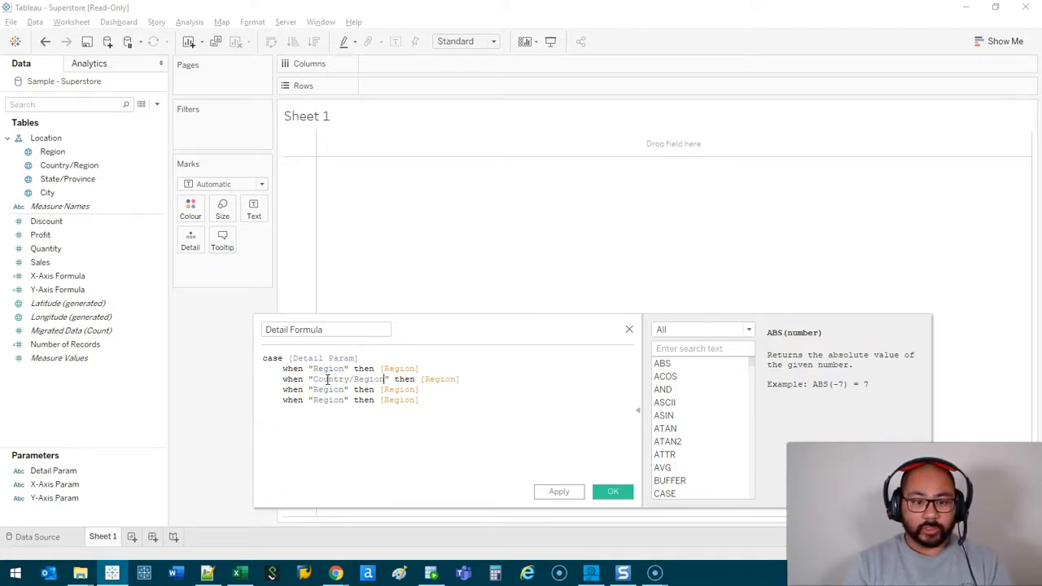
pyautogui.doubleClick(328, 389)
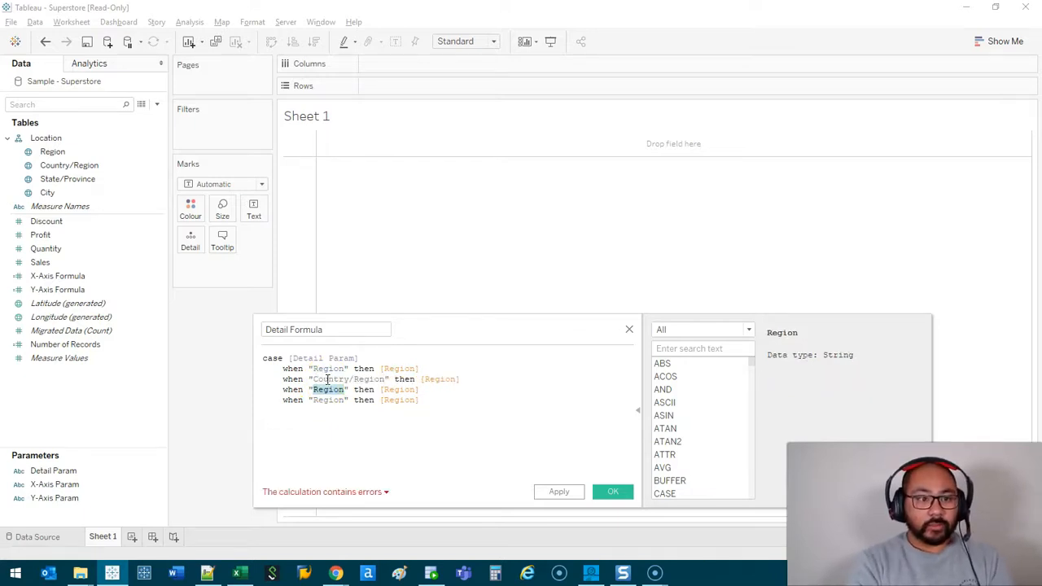
pyautogui.write('State/Province')
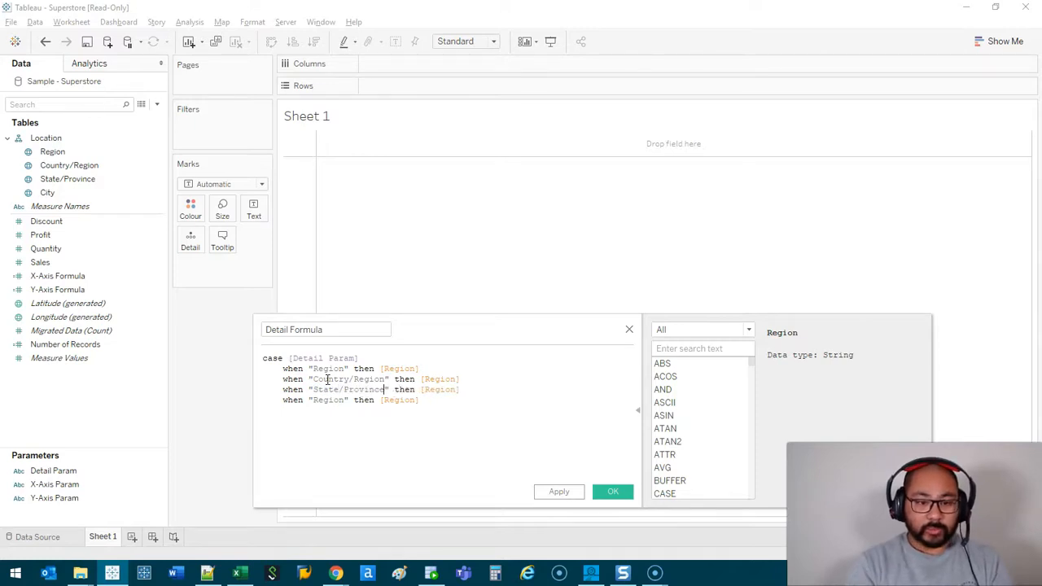
pyautogui.write('C')
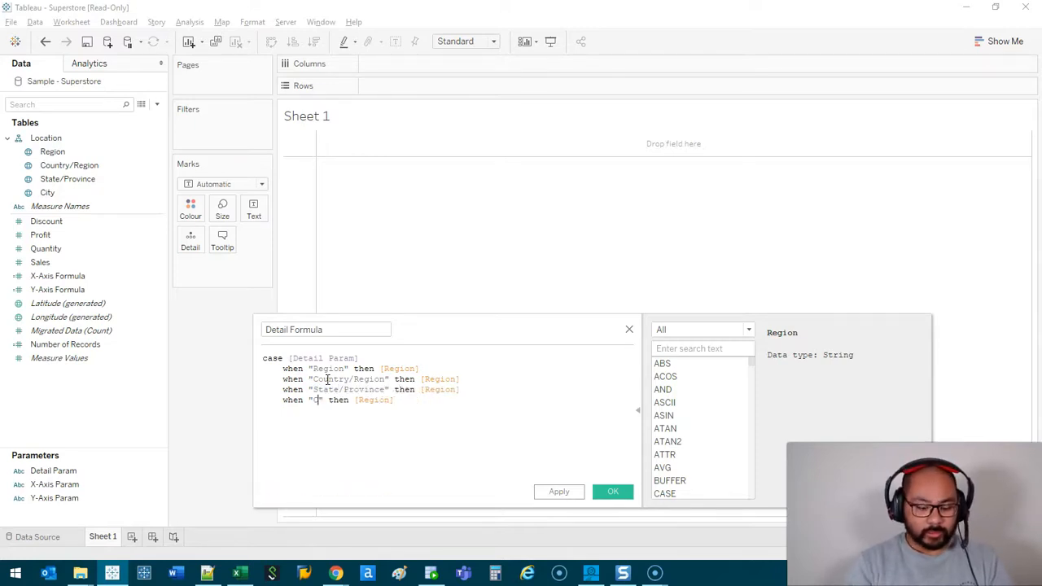
pyautogui.write('ity')
pyautogui.click(448, 378)
pyautogui.write('Country/')
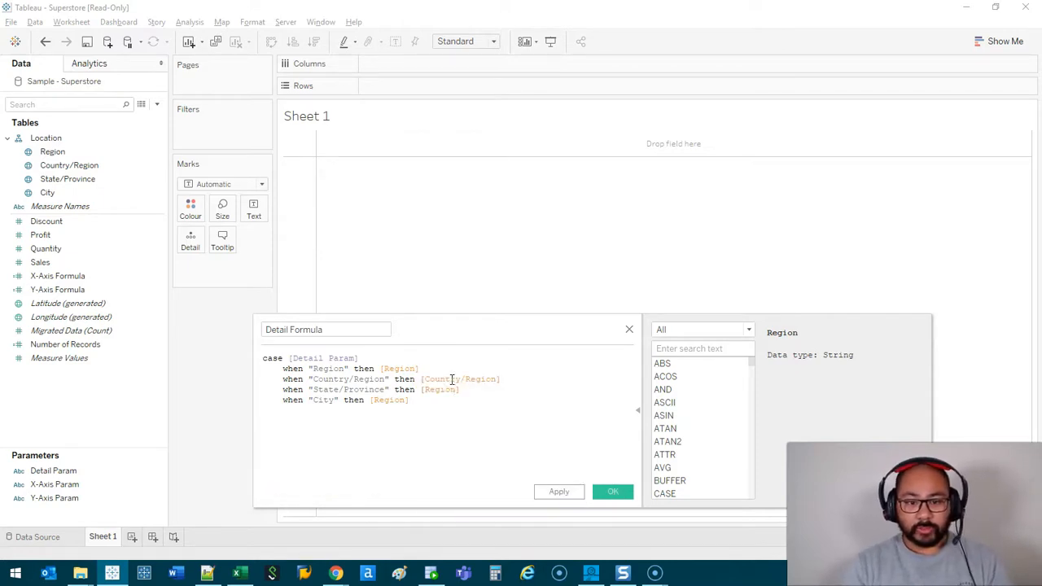
pyautogui.write('[State/Province]')
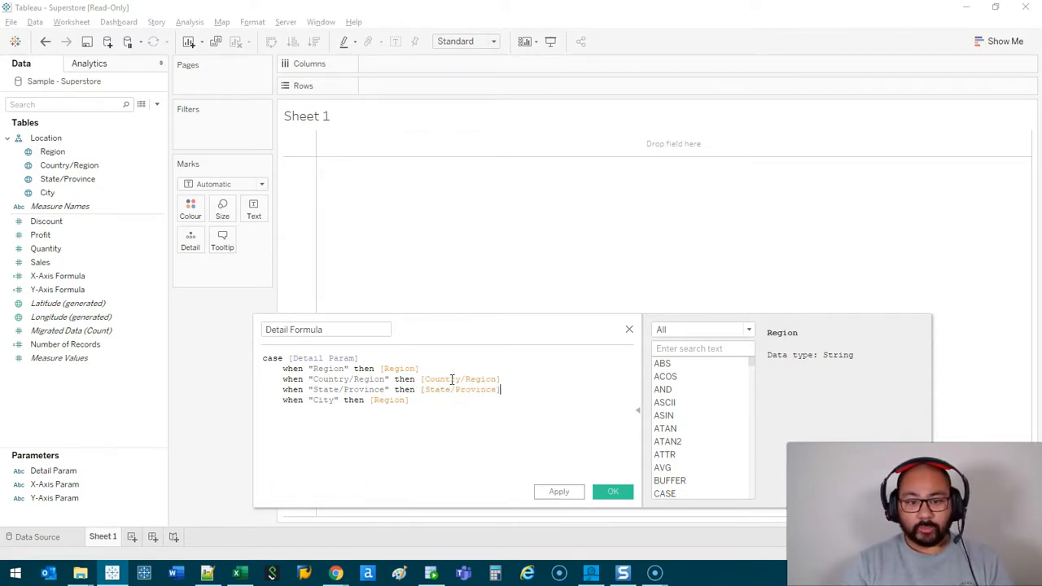
pyautogui.write('[city')
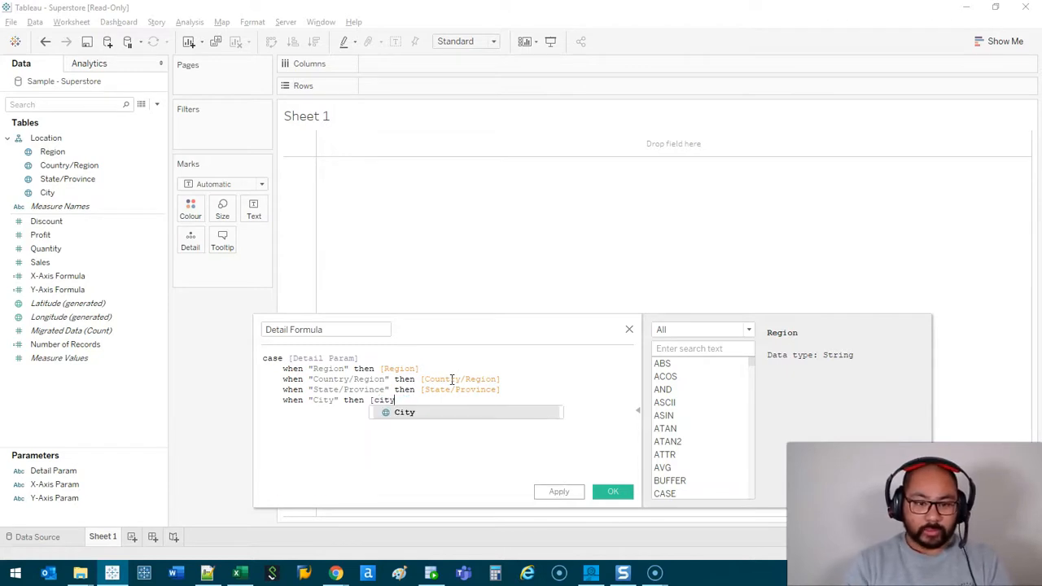
pyautogui.write('[City]')
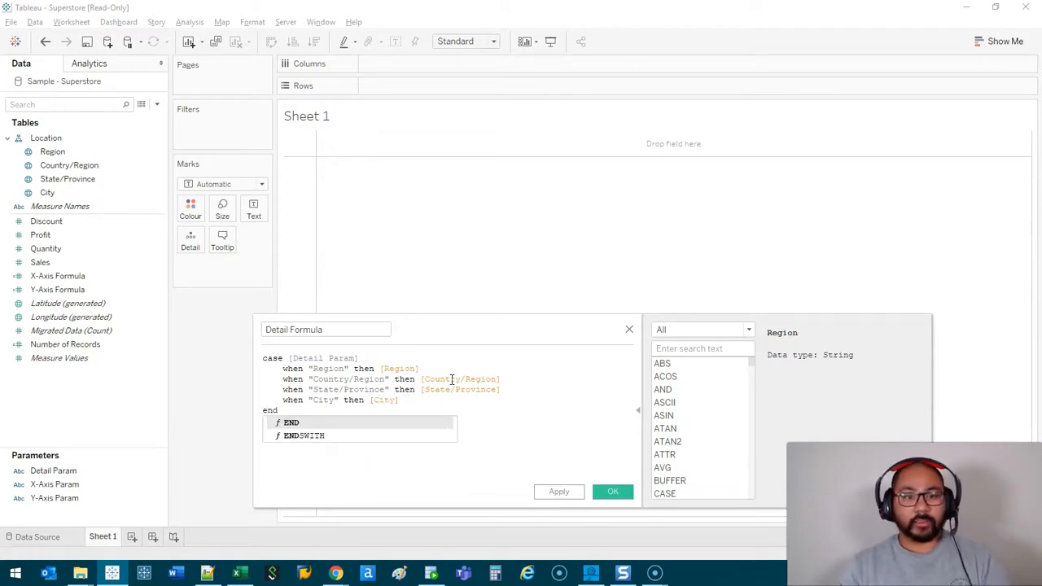
pyautogui.click(613, 491)
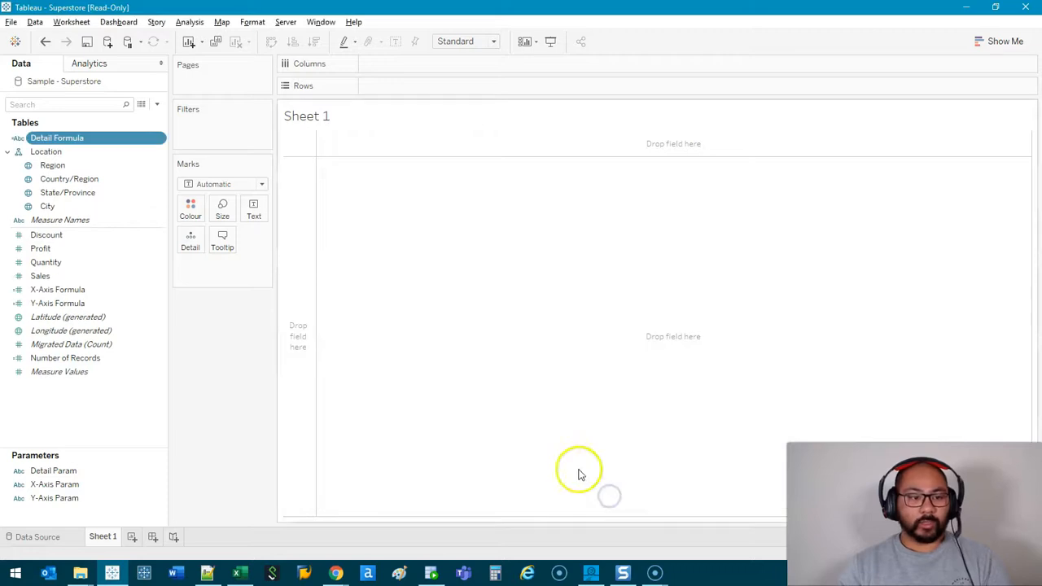
# - Show the Detail and Y-Axis parameter controls and set the axes to Sales and Profit
pyautogui.click(53, 470)
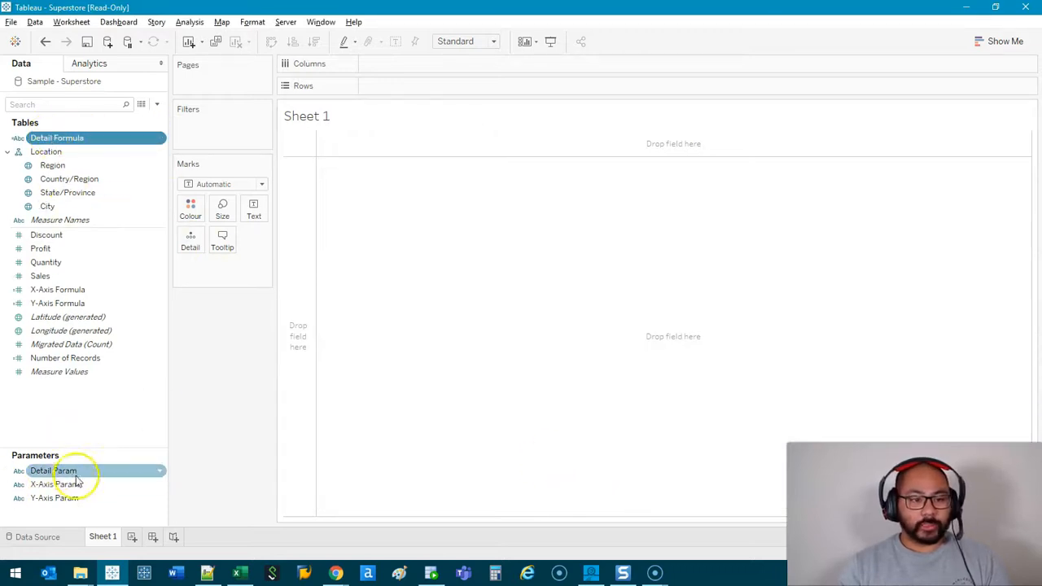
pyautogui.rightClick(53, 470)
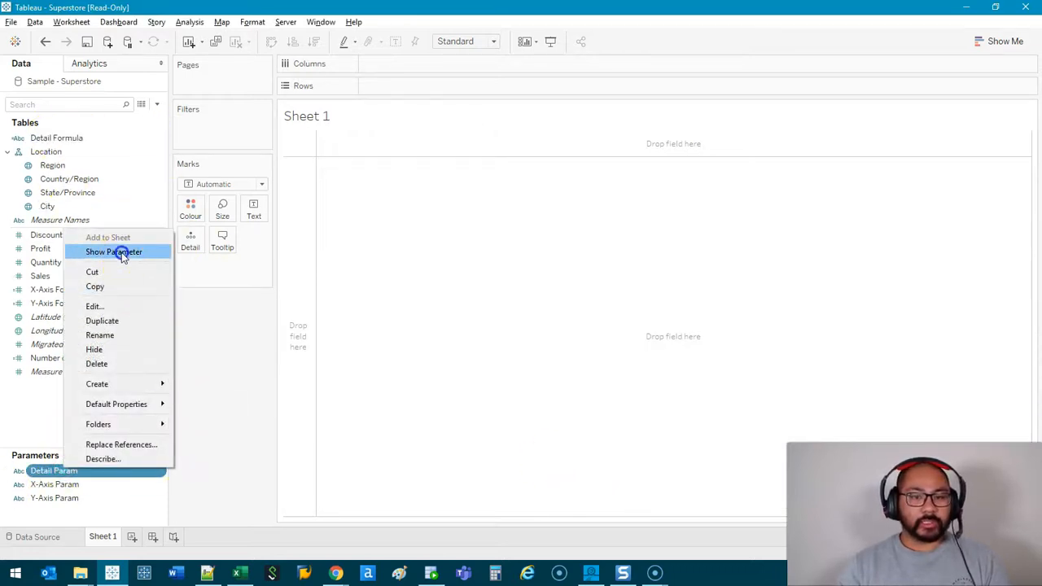
pyautogui.click(114, 251)
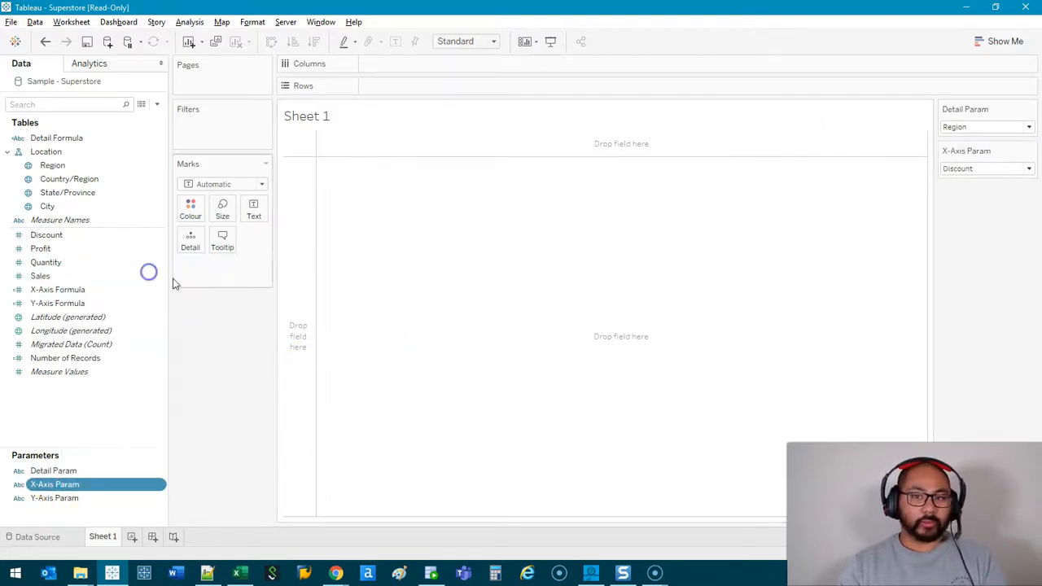
pyautogui.rightClick(53, 497)
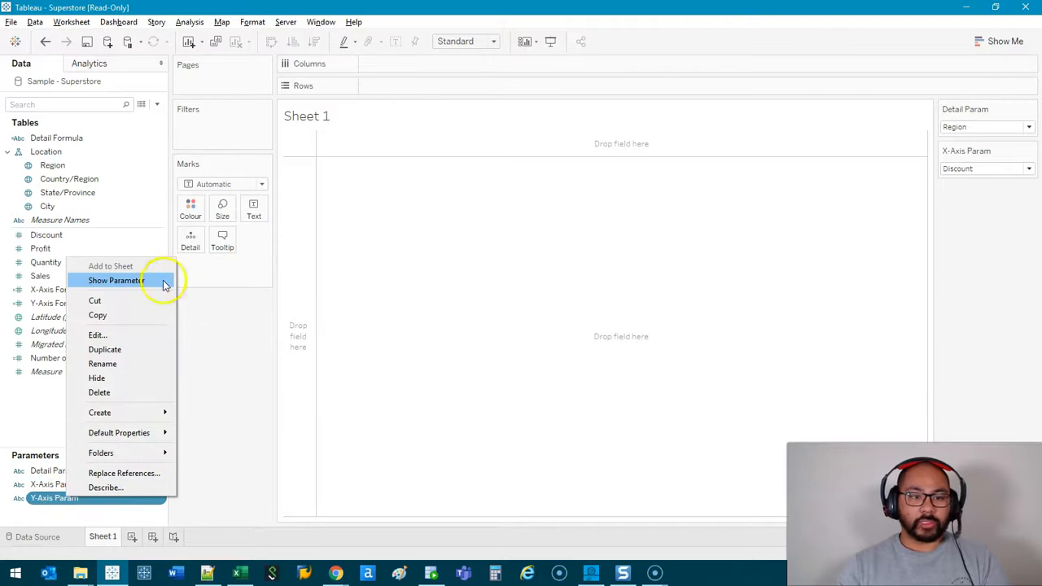
pyautogui.click(115, 280)
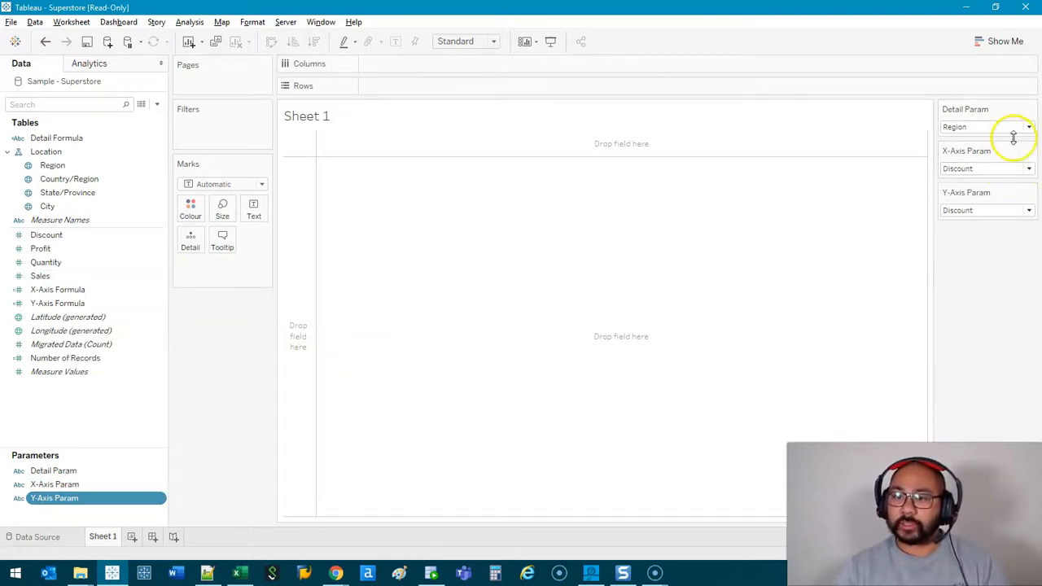
pyautogui.click(1028, 168)
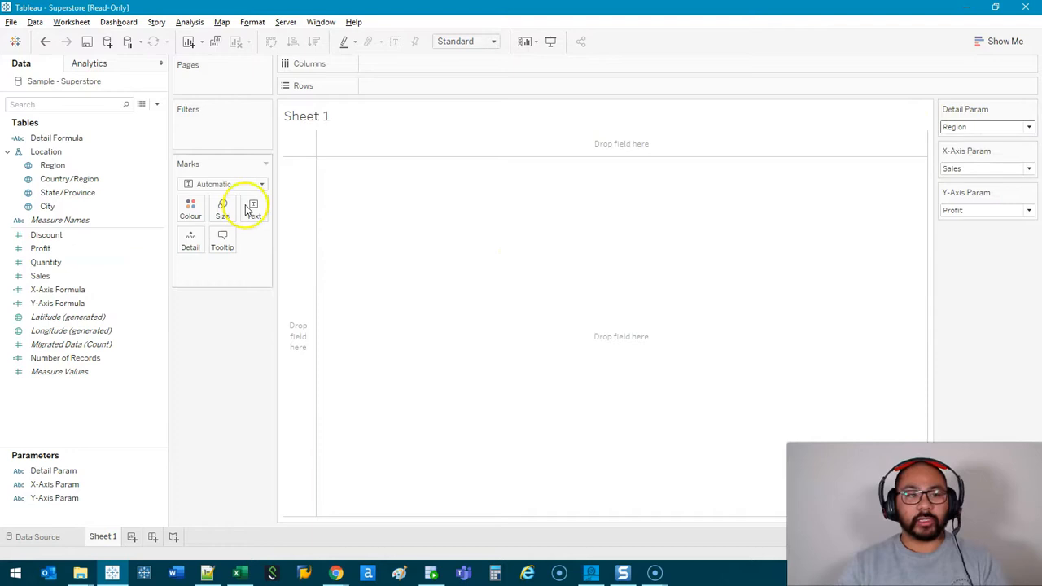
# - Plot X-Axis against Y-Axis Formula, label by Detail Formula, and set Detail Param to Country/Region
pyautogui.click(57, 289)
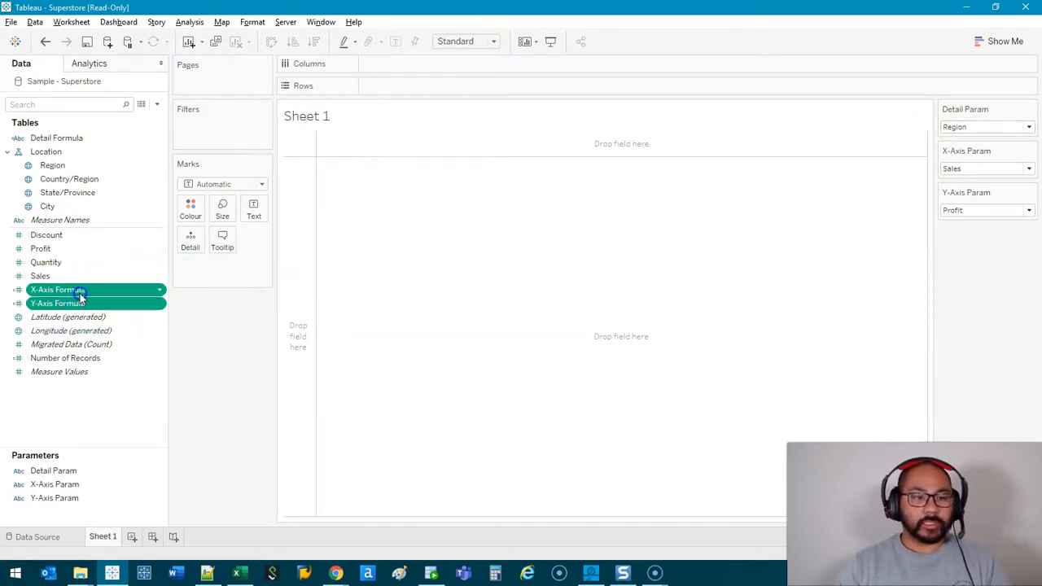
pyautogui.moveTo(57, 289); pyautogui.dragTo(481, 63)
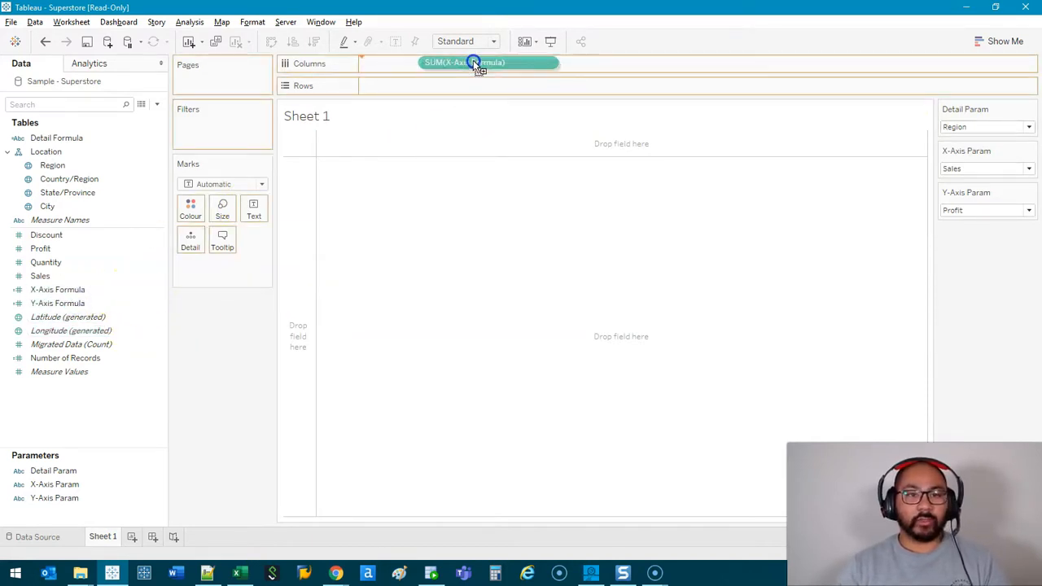
pyautogui.moveTo(476, 63); pyautogui.dragTo(407, 83)
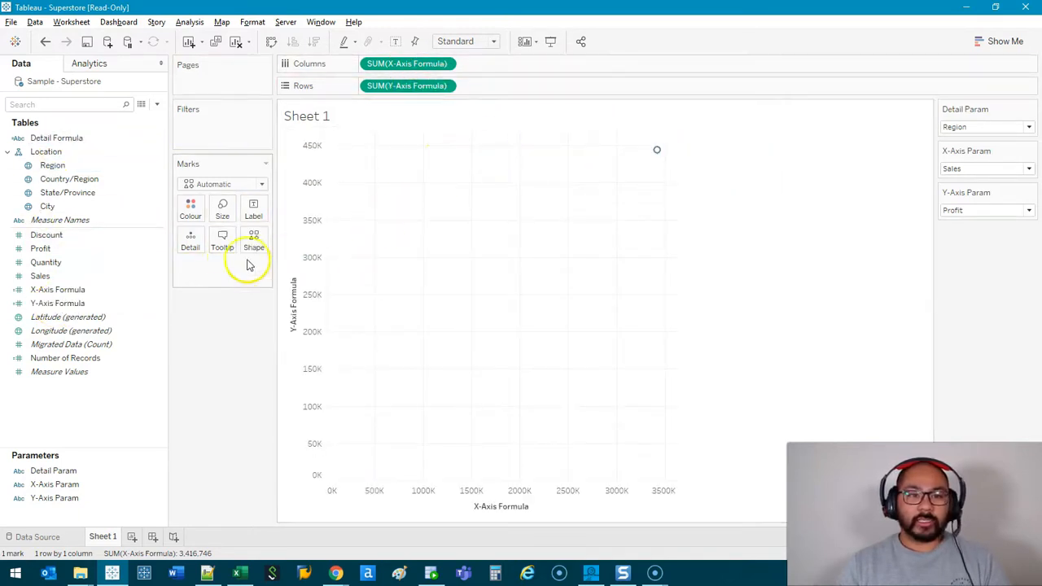
pyautogui.click(56, 138)
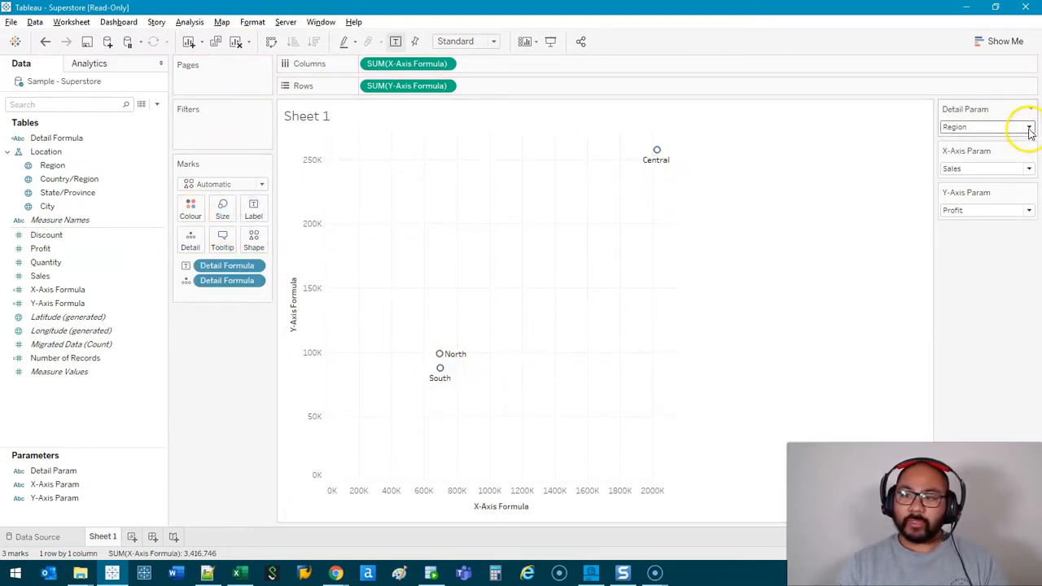
pyautogui.click(1029, 126)
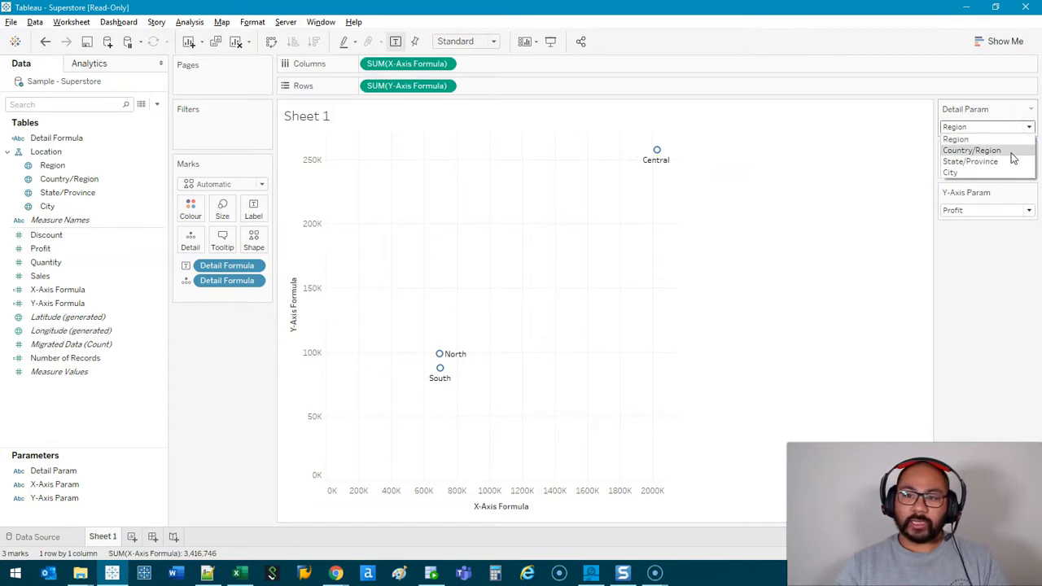
pyautogui.click(971, 150)
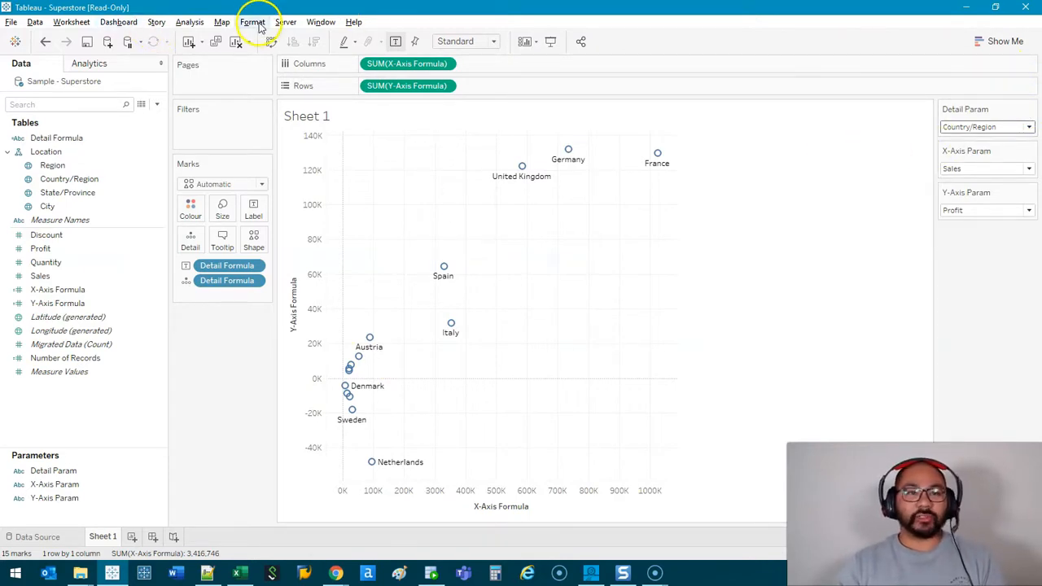
# - Turn on Workbook Default animations in the Format Animations pane, then close it
pyautogui.click(252, 22)
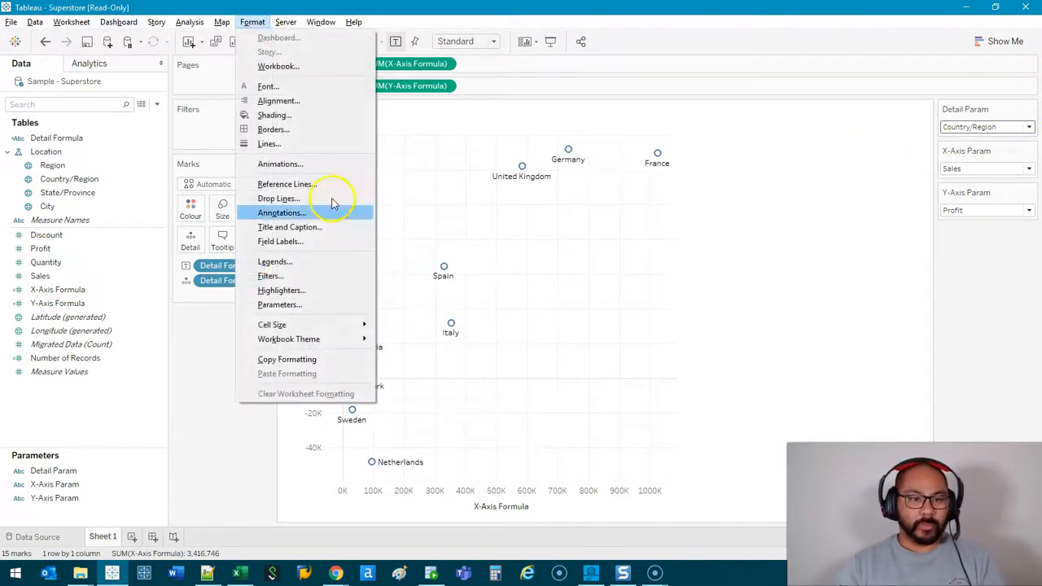
pyautogui.click(280, 164)
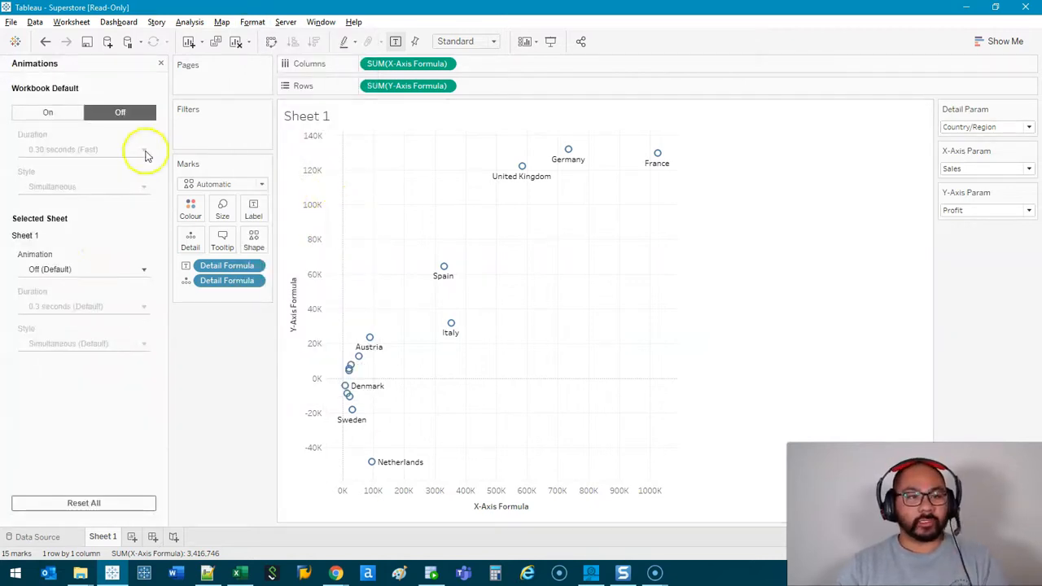
pyautogui.moveTo(224, 326)
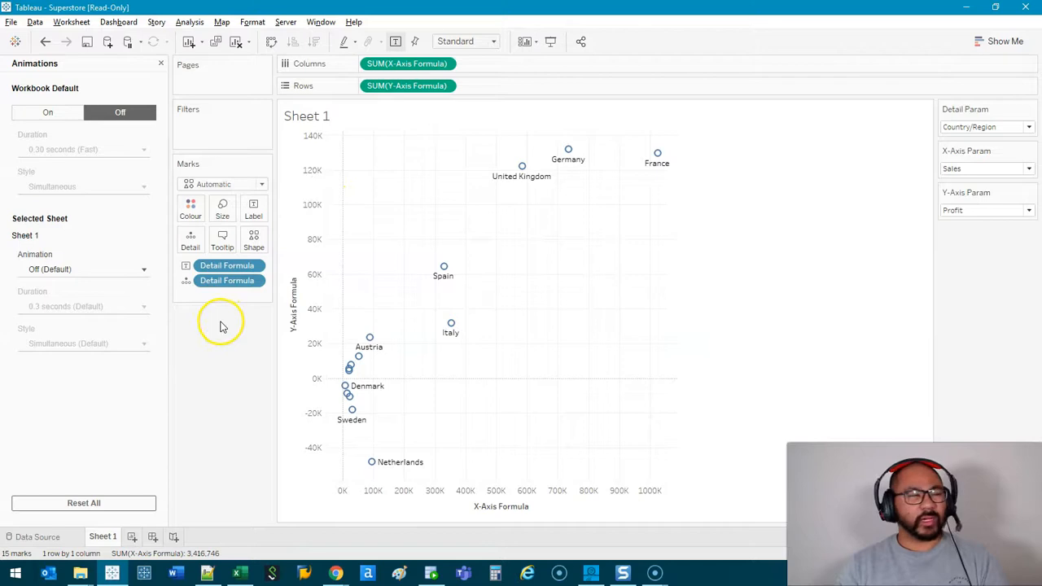
pyautogui.moveTo(81, 155)
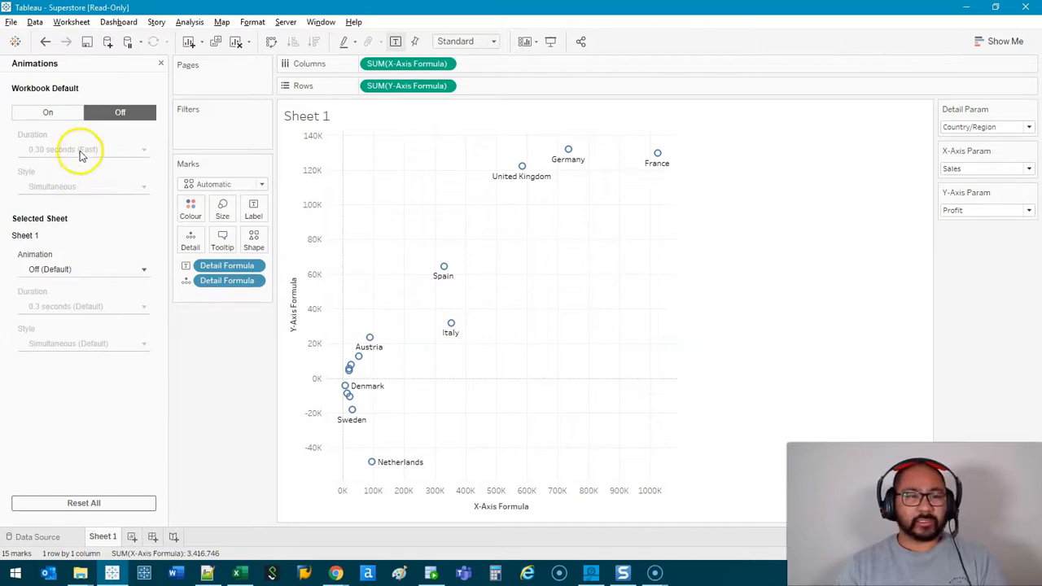
pyautogui.click(47, 112)
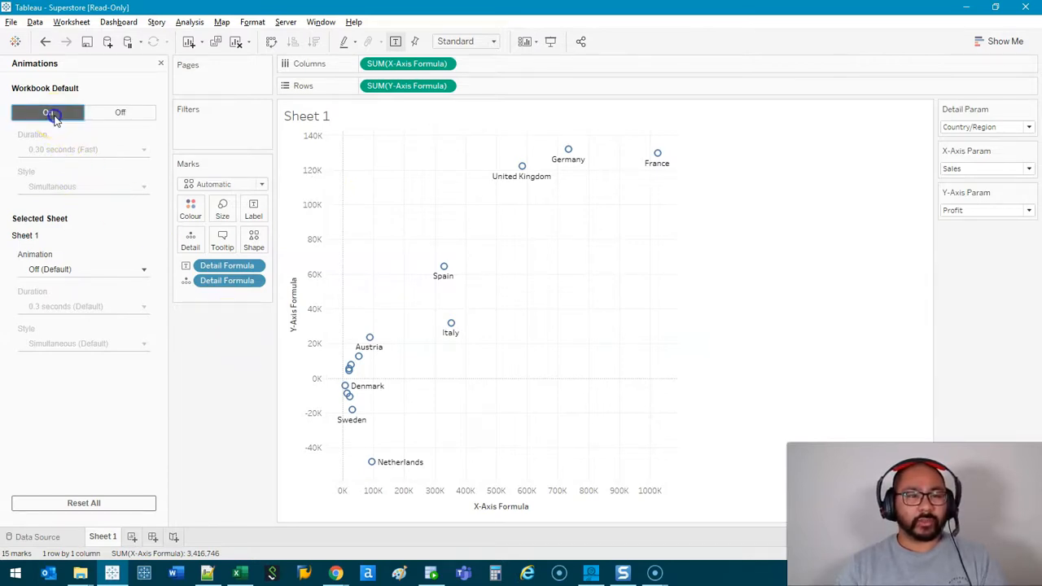
pyautogui.click(47, 113)
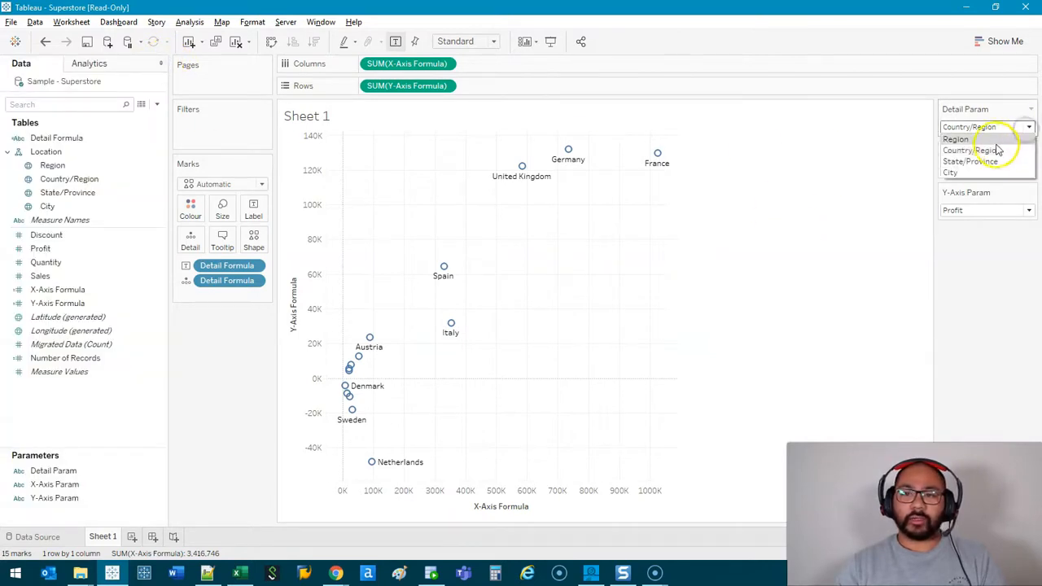
# - Set Detail Param to City, X-Axis Param to Profit, and Y-Axis Param to Discount
pyautogui.click(955, 138)
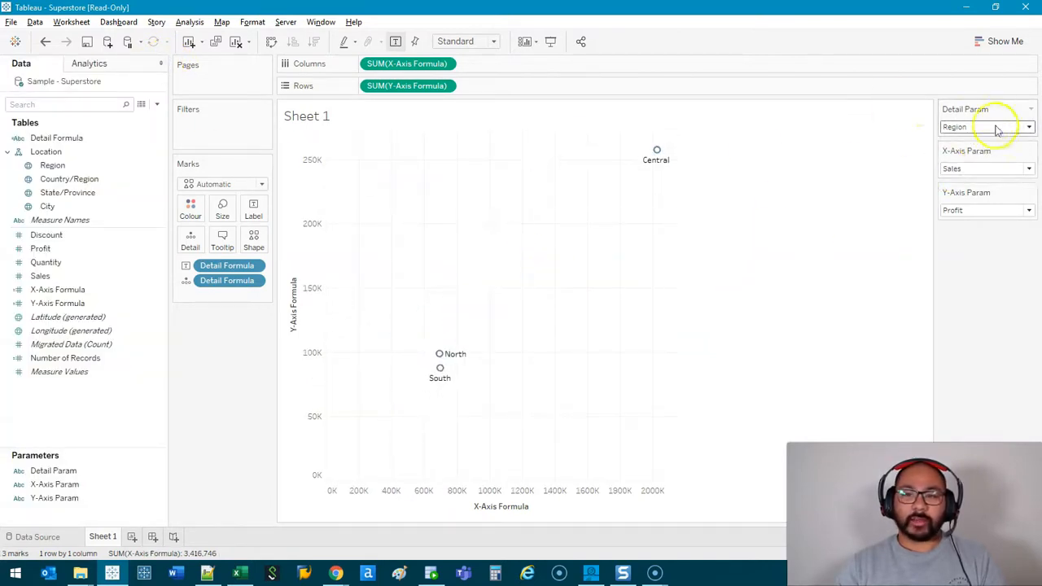
pyautogui.click(1029, 127)
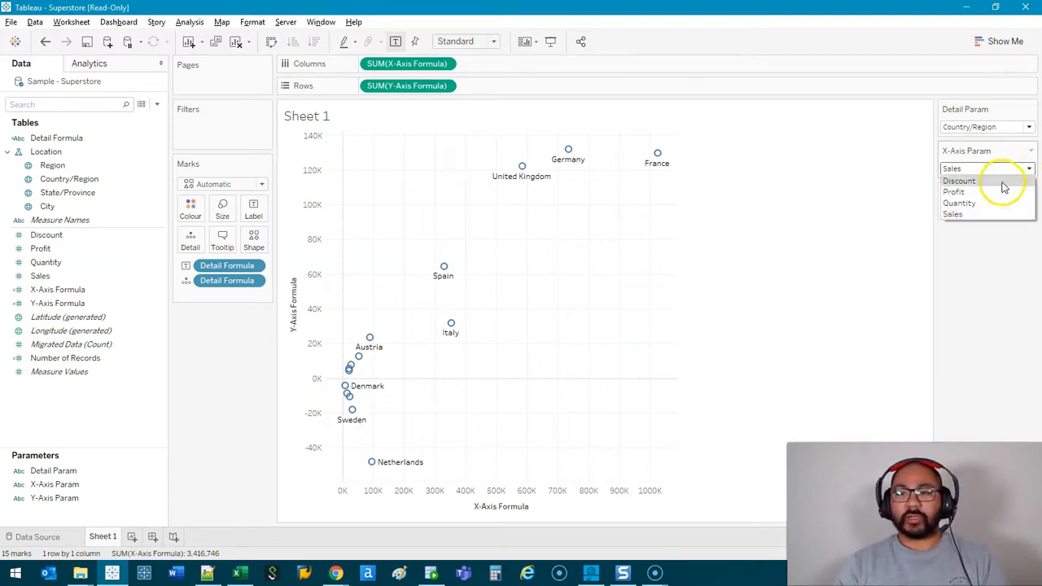
pyautogui.click(960, 180)
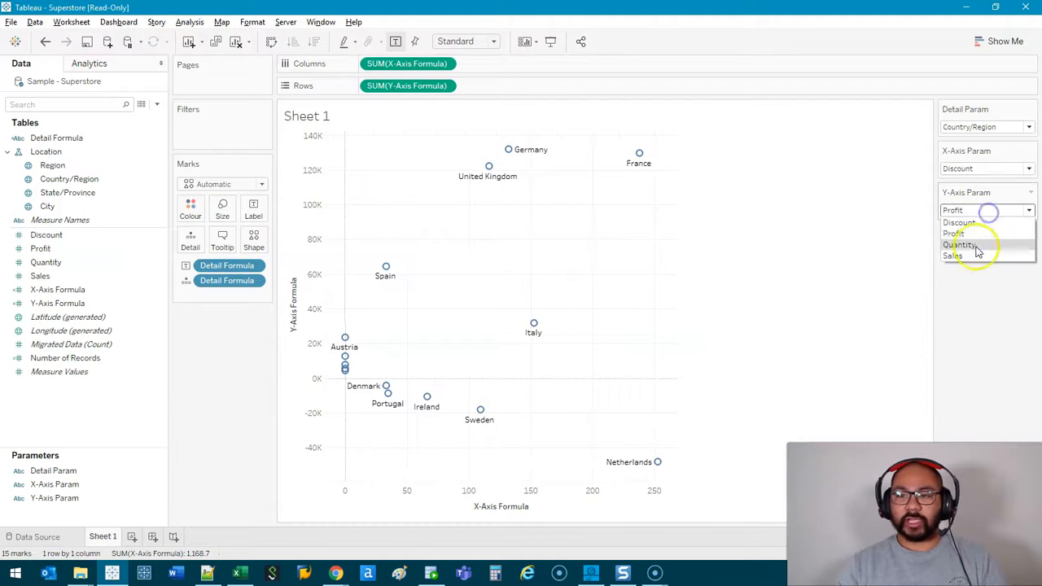
pyautogui.click(961, 244)
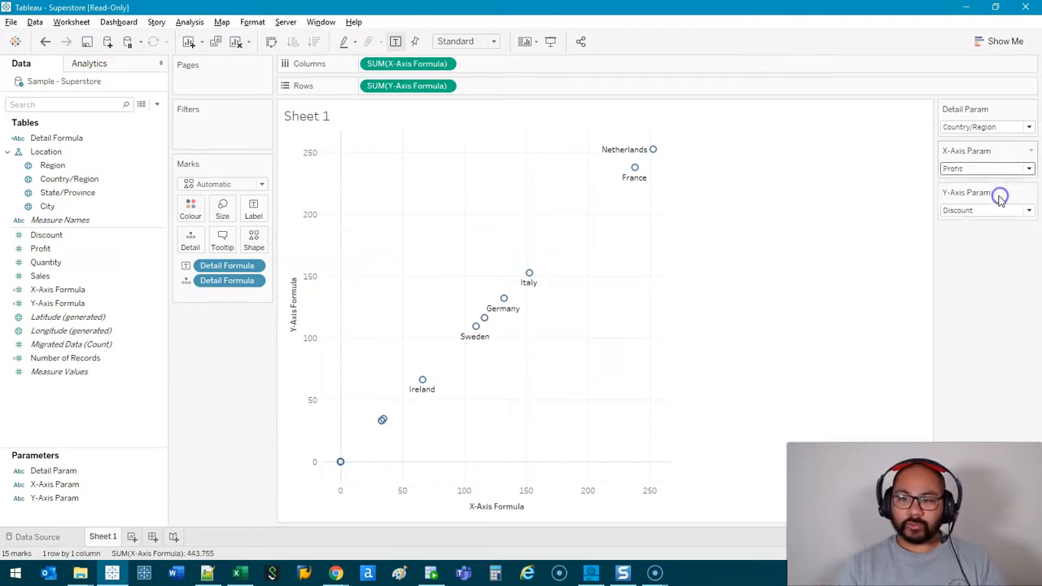
pyautogui.click(985, 126)
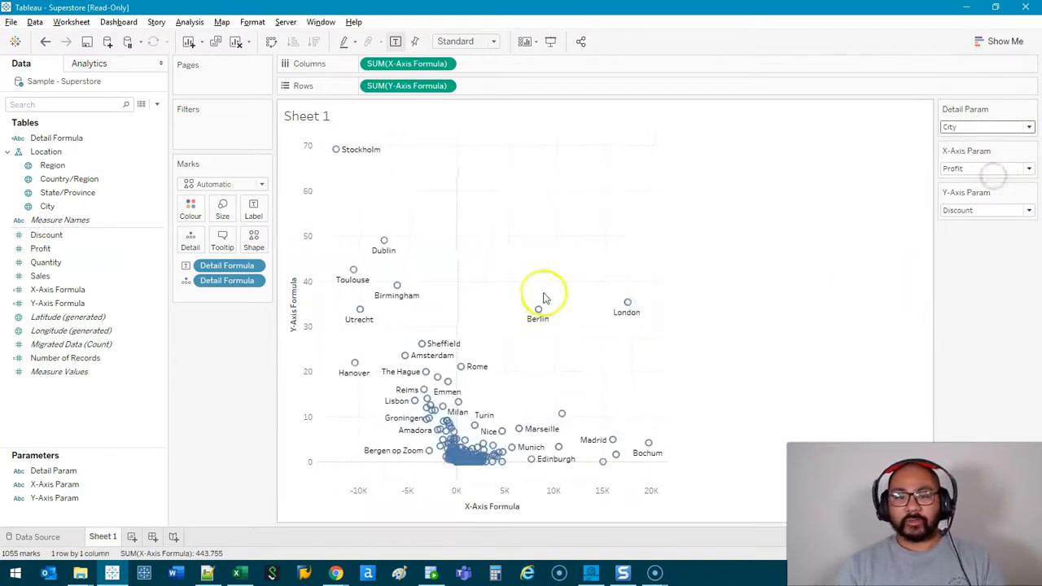
pyautogui.moveTo(628, 303)
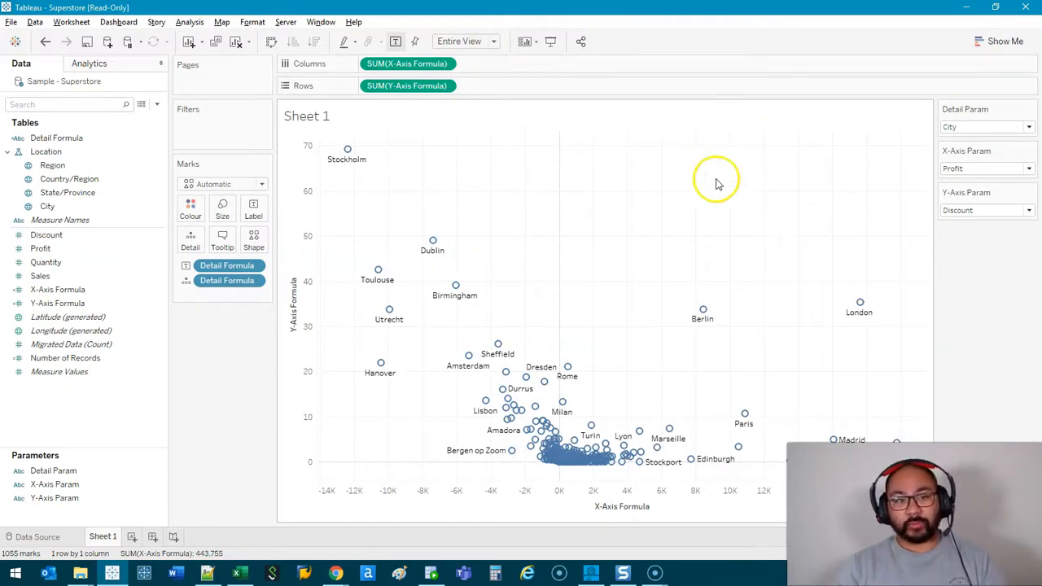
pyautogui.moveTo(375, 240)
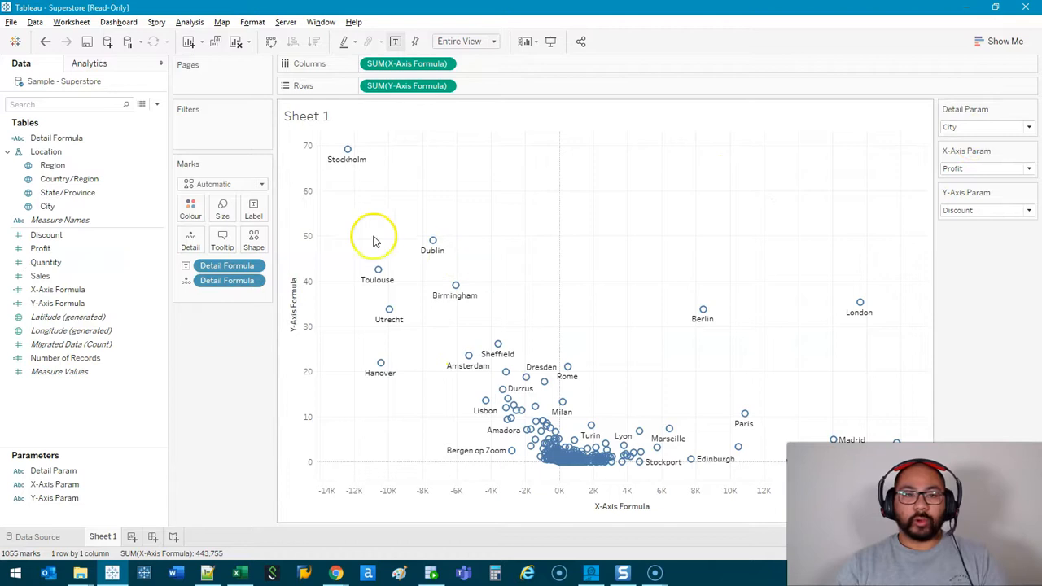
pyautogui.moveTo(433, 241)
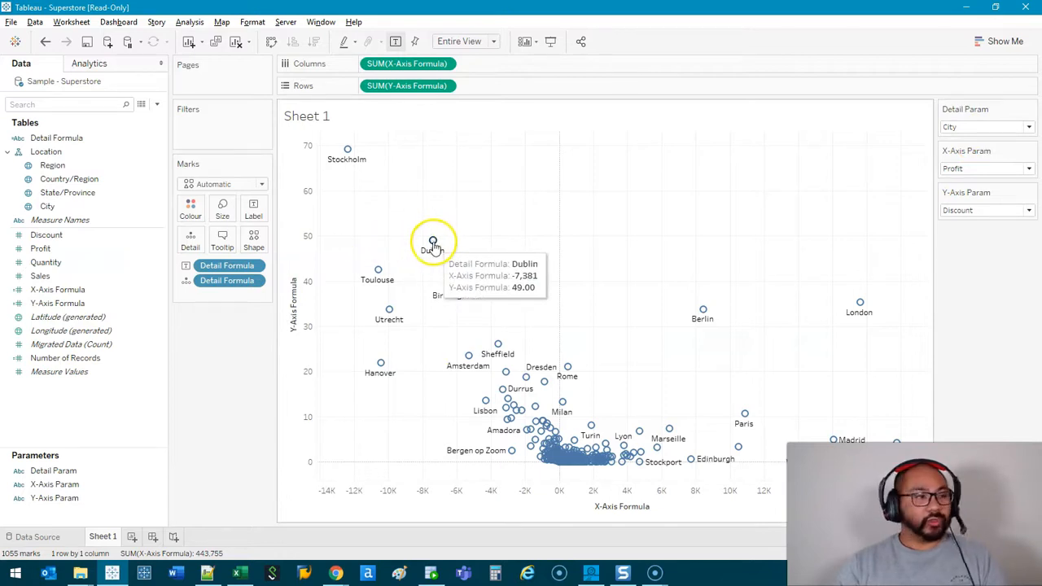
pyautogui.moveTo(555, 232)
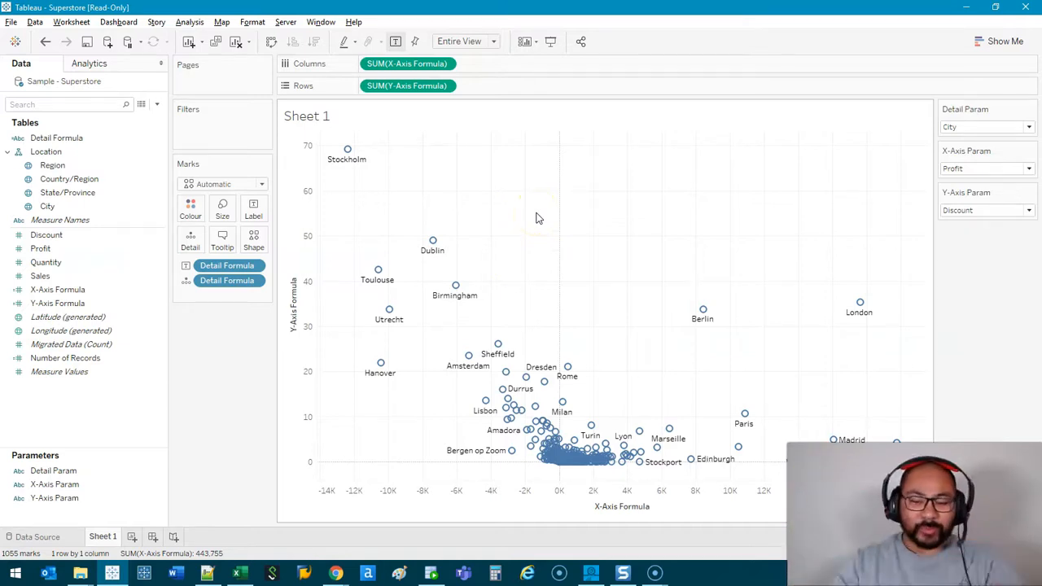
pyautogui.moveTo(665, 255)
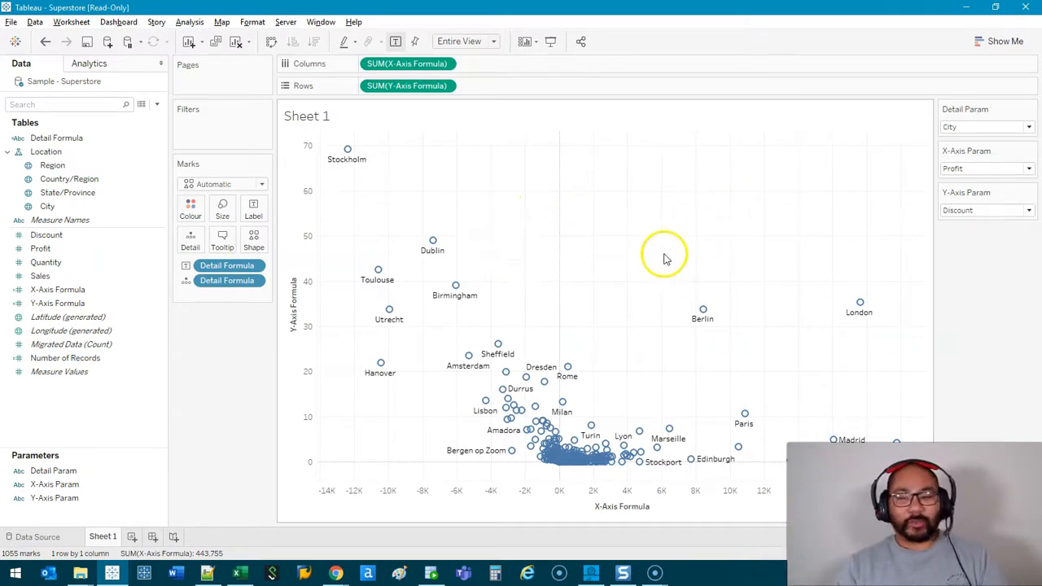